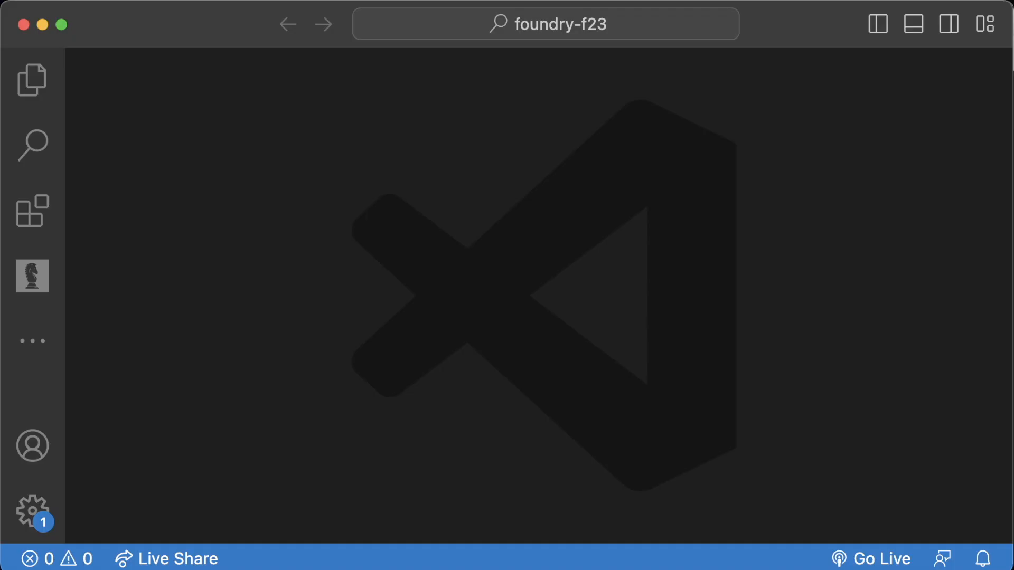
Show the integrated terminal at the foundry-f23 prompt, toggling the panel off and on.
{"action": "key", "text": "ctrl+`"}
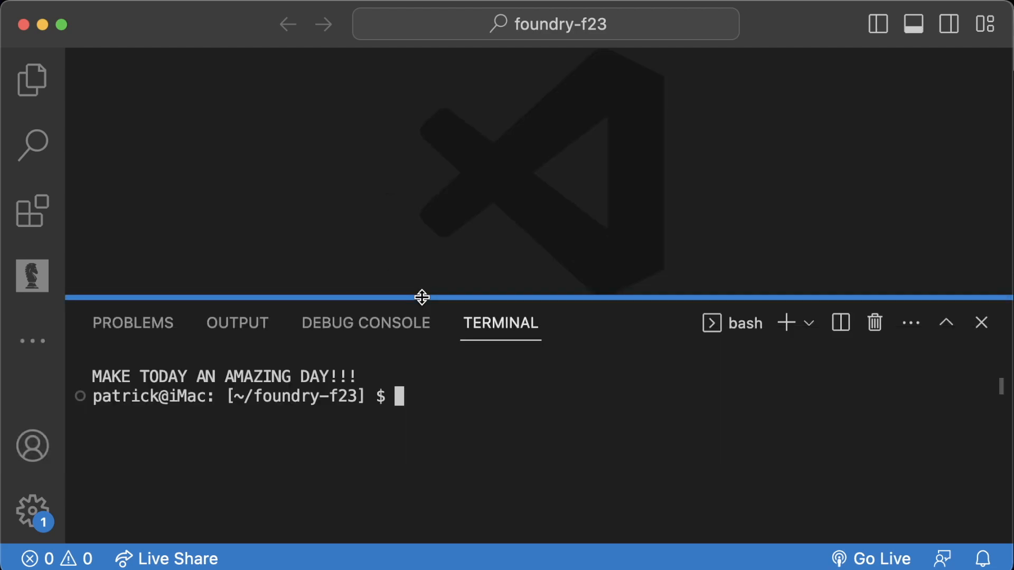
{"action": "key", "text": "cmd+j"}
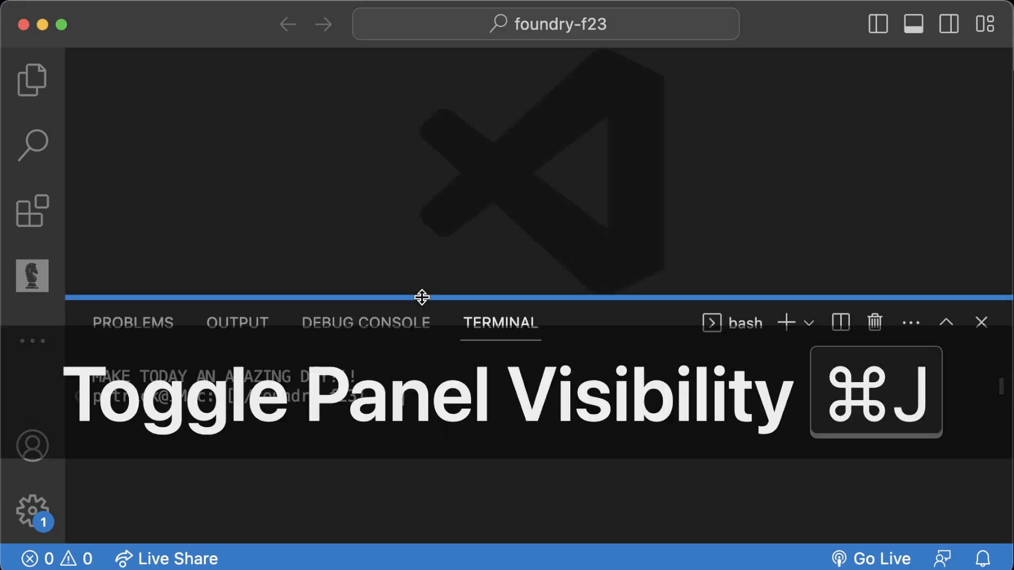
{"action": "key", "text": "cmd+j"}
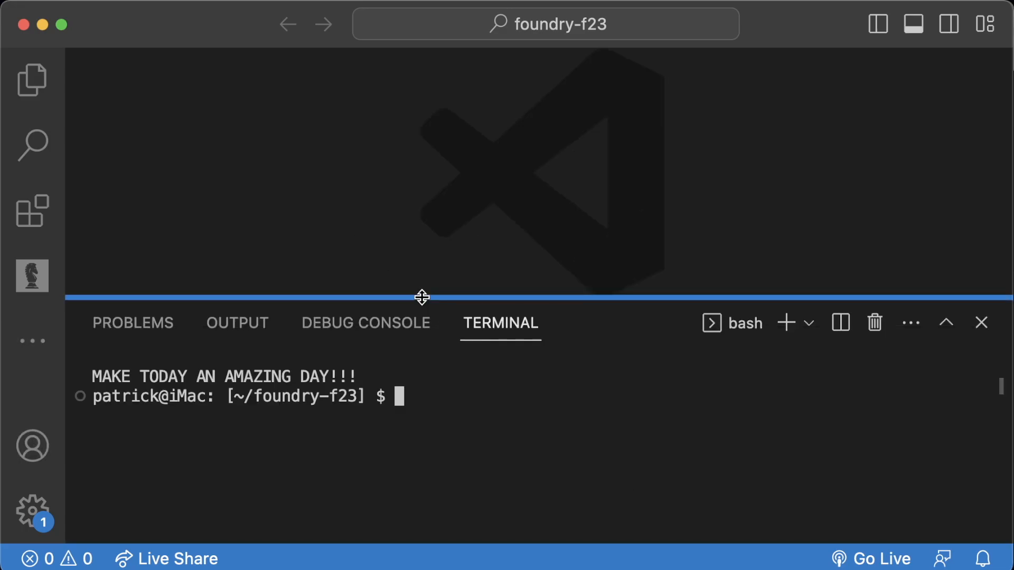
{"action": "mouse_move", "coordinate": [425, 319]}
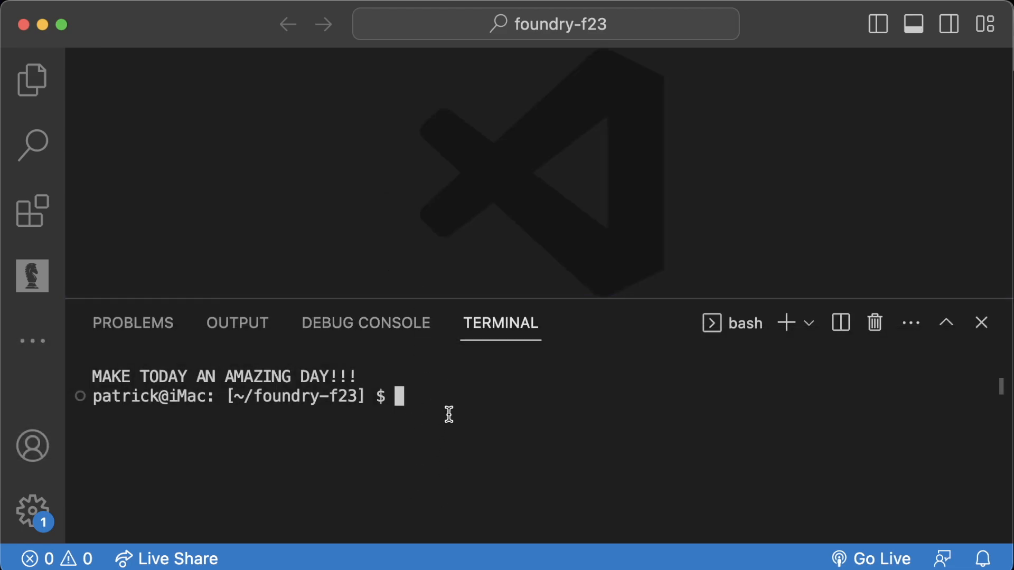
{"action": "mouse_move", "coordinate": [539, 213]}
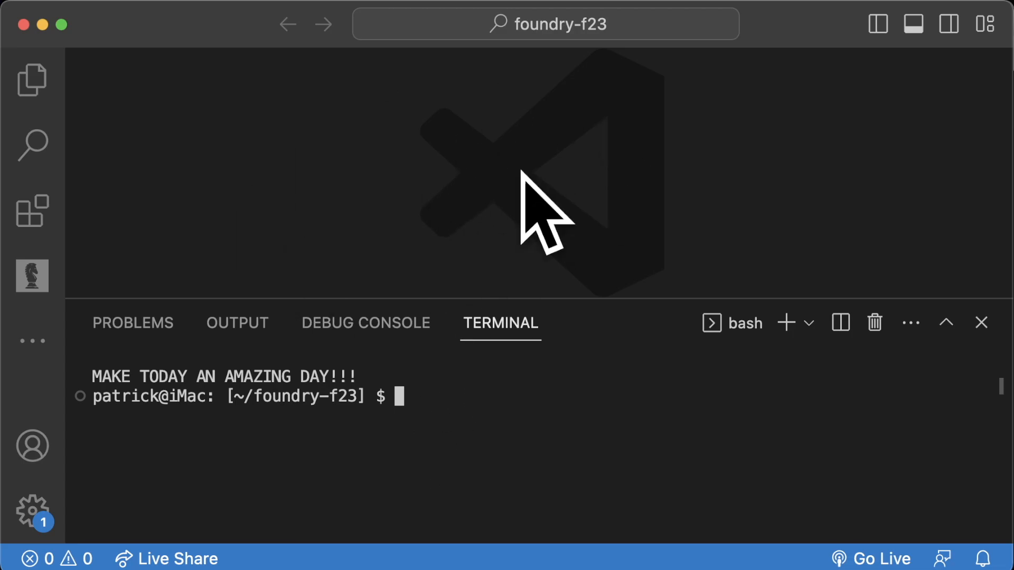
{"action": "mouse_move", "coordinate": [70, 118]}
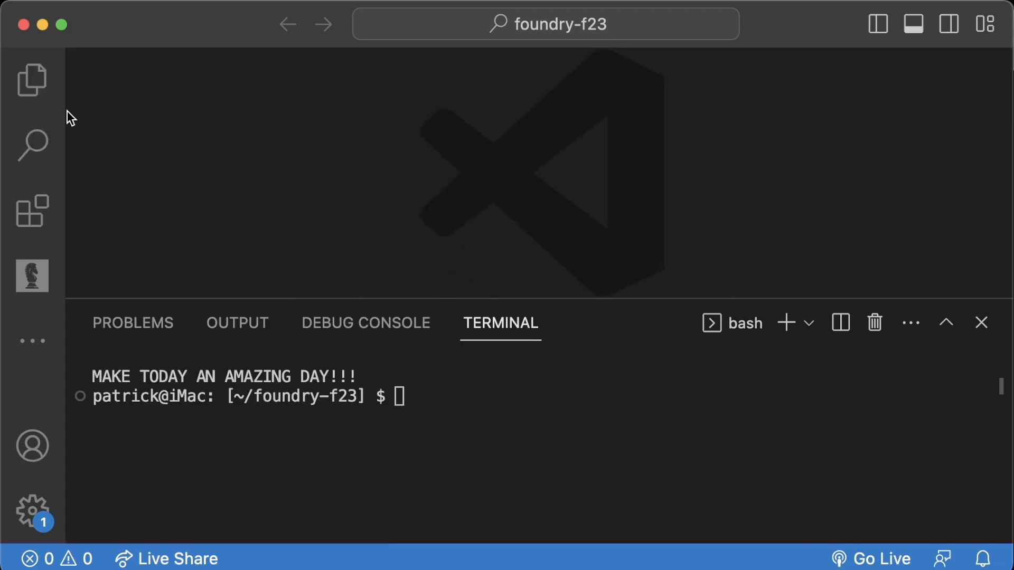
{"action": "mouse_move", "coordinate": [31, 79]}
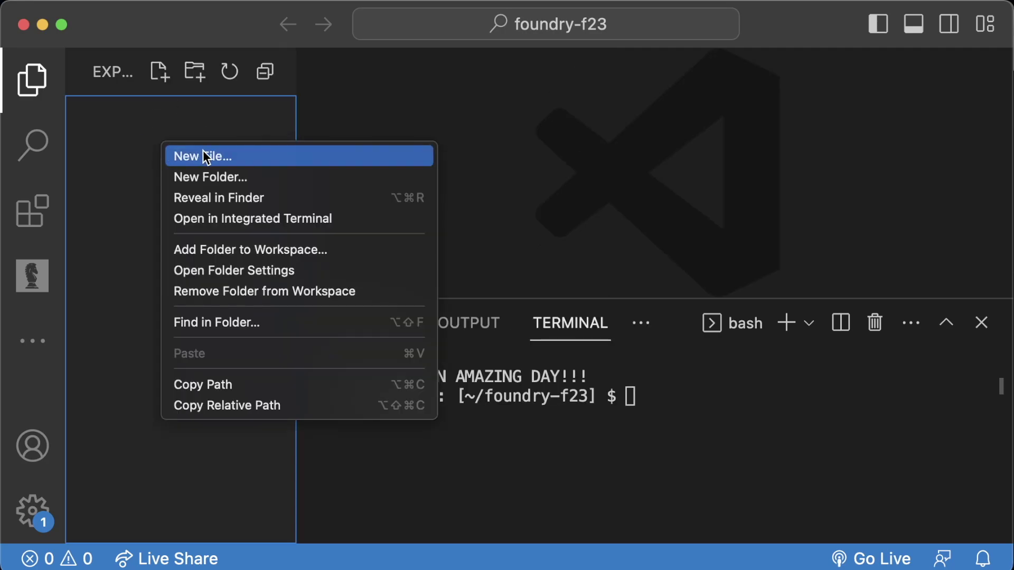
Create a new file in the folder named hello, then return focus to the file list.
{"action": "left_click", "coordinate": [201, 155]}
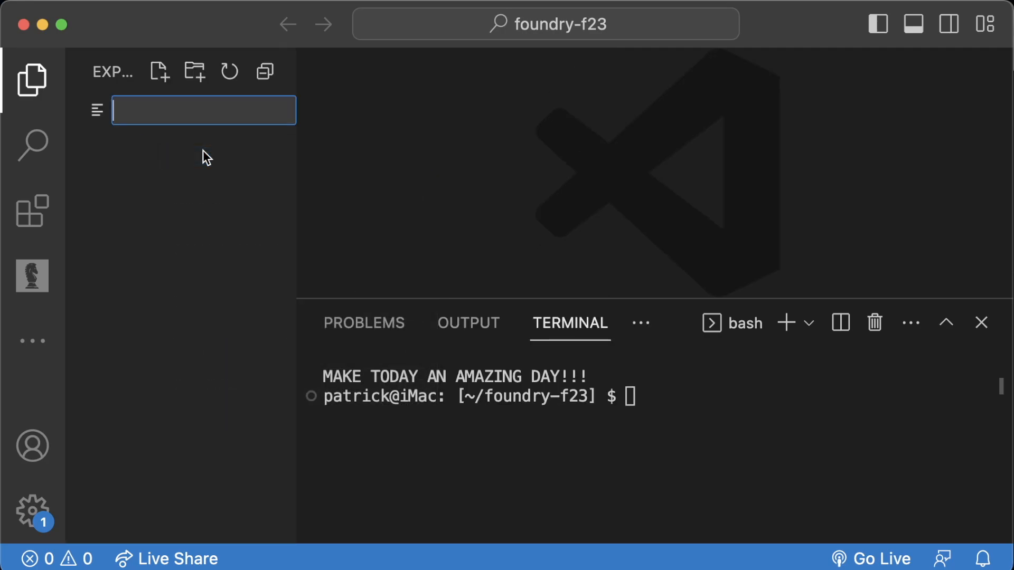
{"action": "type", "text": "hello.txt"}
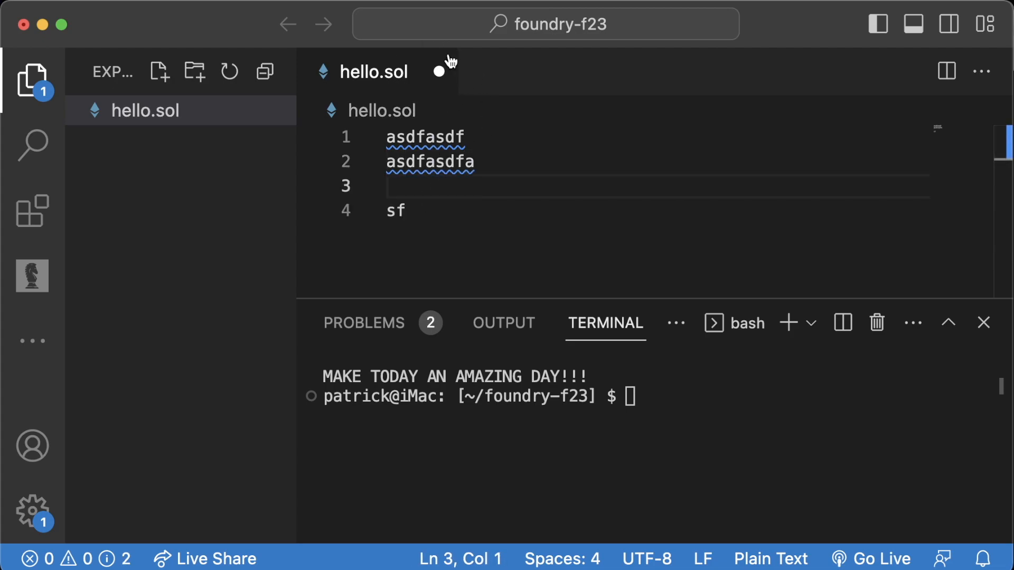
{"action": "mouse_move", "coordinate": [459, 63]}
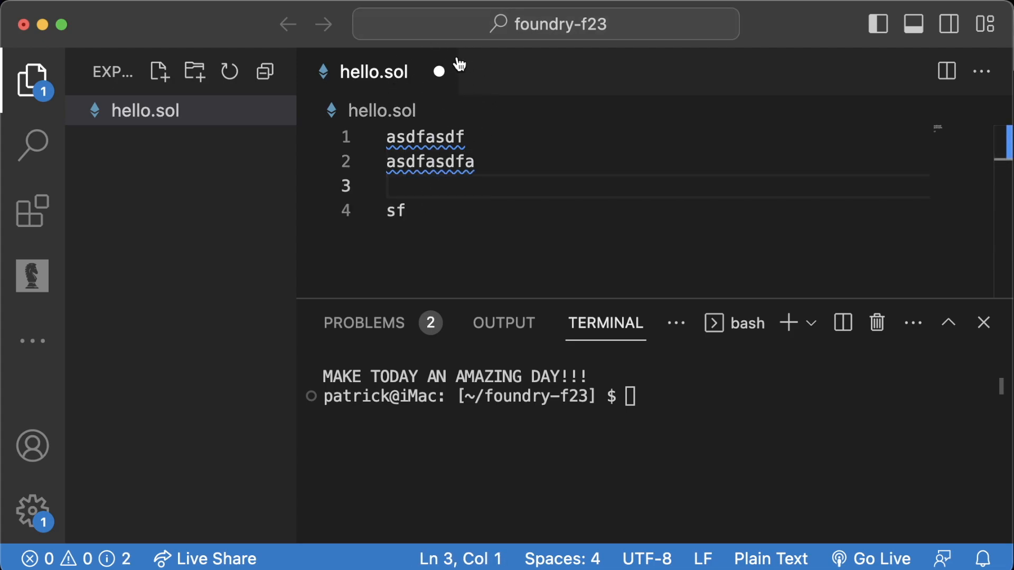
{"action": "mouse_move", "coordinate": [450, 120]}
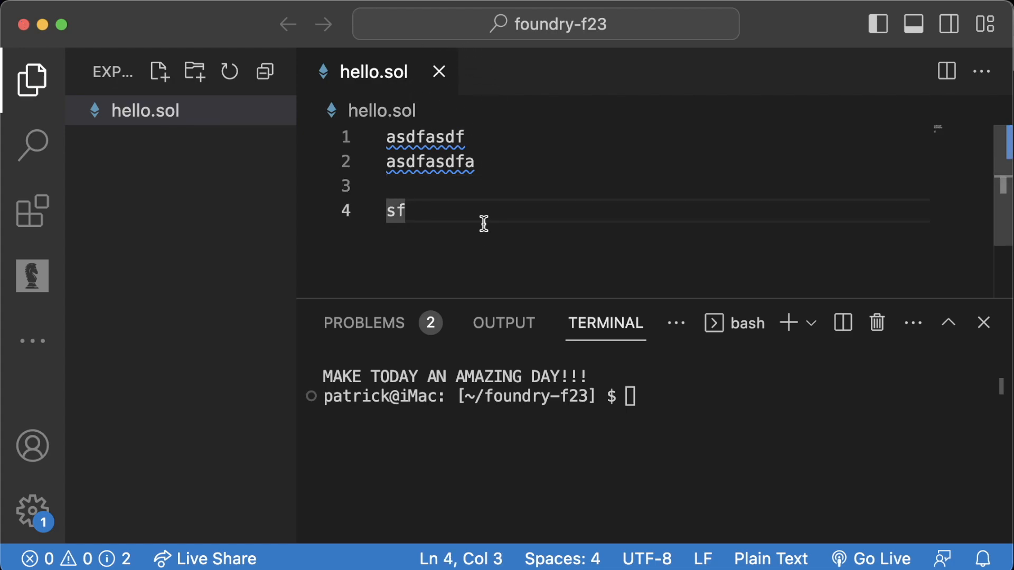
{"action": "mouse_move", "coordinate": [516, 201]}
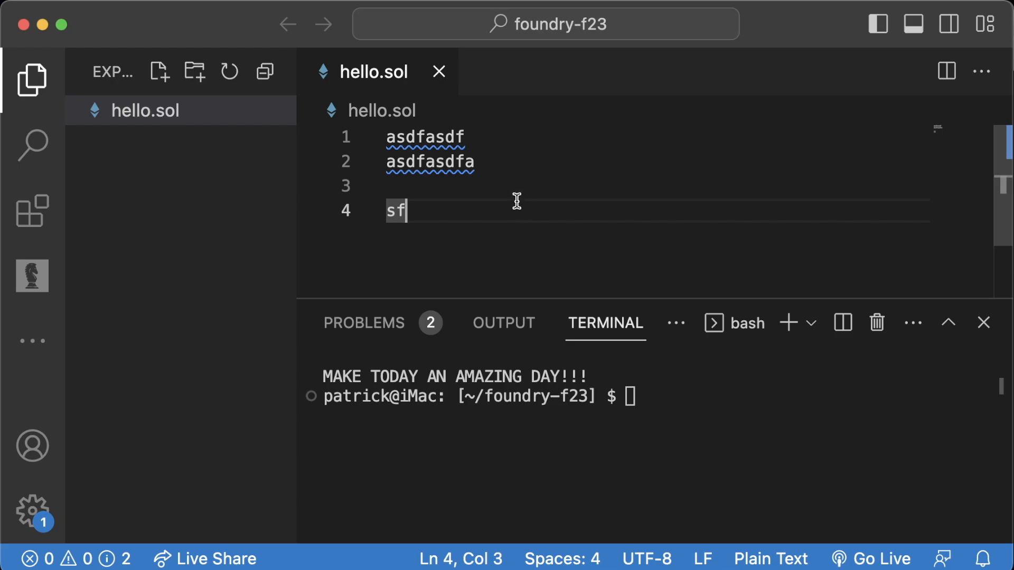
{"action": "mouse_move", "coordinate": [392, 58]}
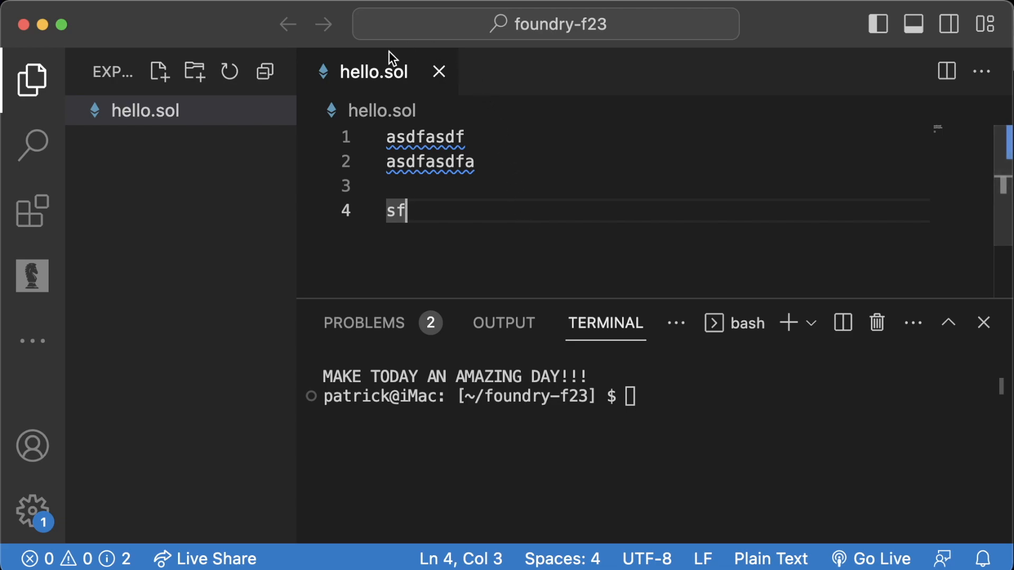
{"action": "mouse_move", "coordinate": [481, 181]}
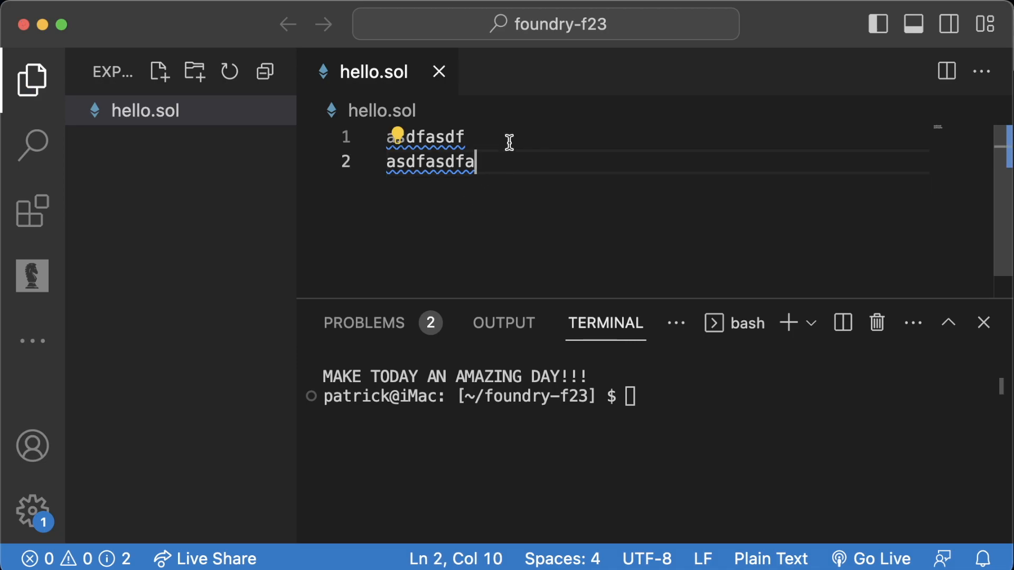
{"action": "mouse_move", "coordinate": [449, 138]}
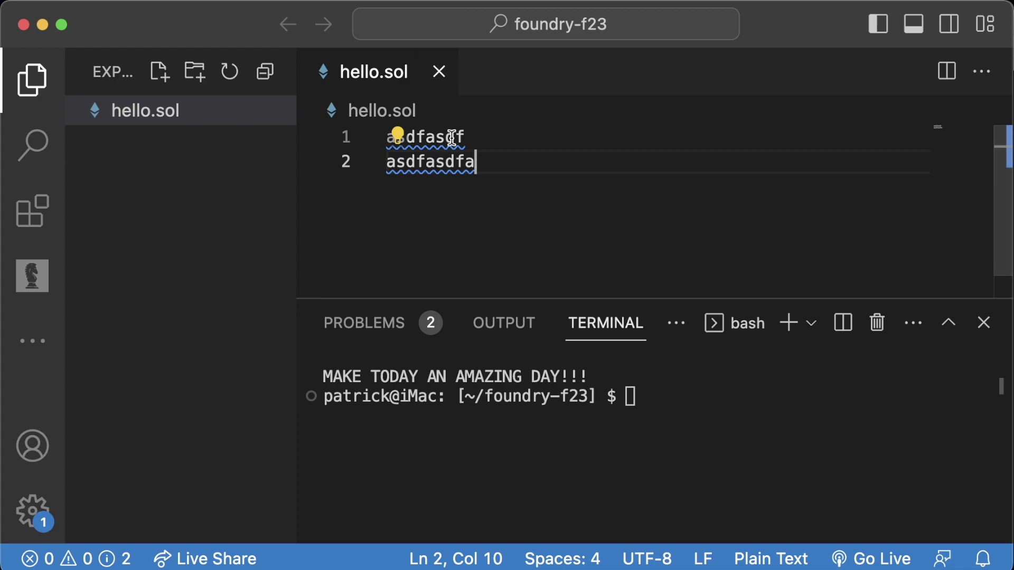
{"action": "mouse_move", "coordinate": [485, 185]}
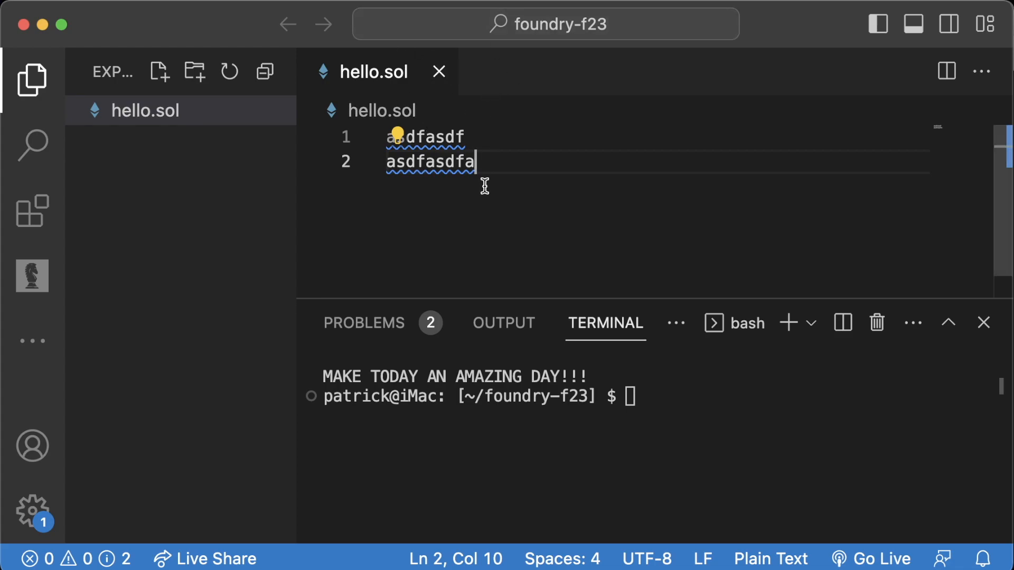
{"action": "mouse_move", "coordinate": [482, 198]}
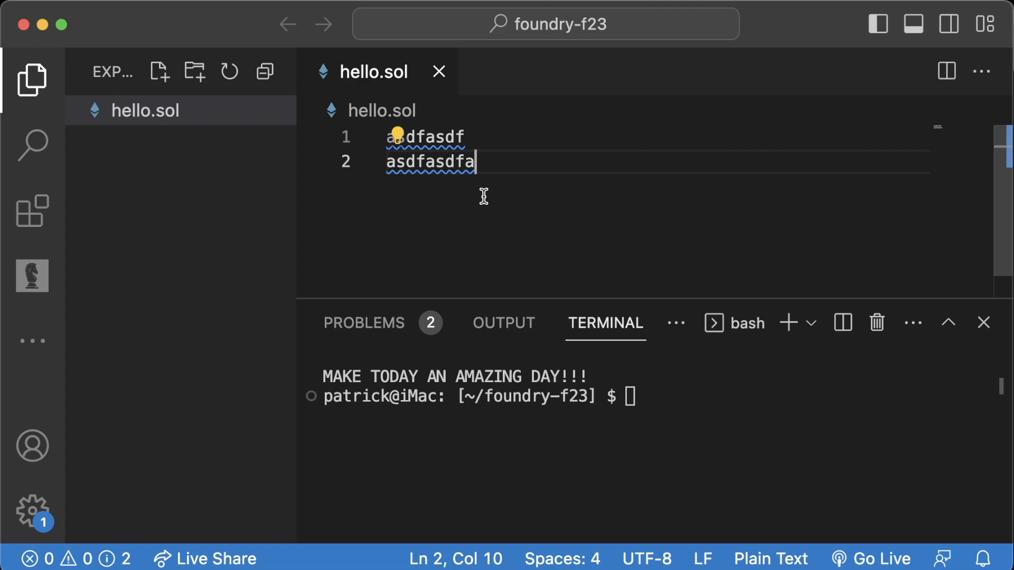
{"action": "mouse_move", "coordinate": [511, 205]}
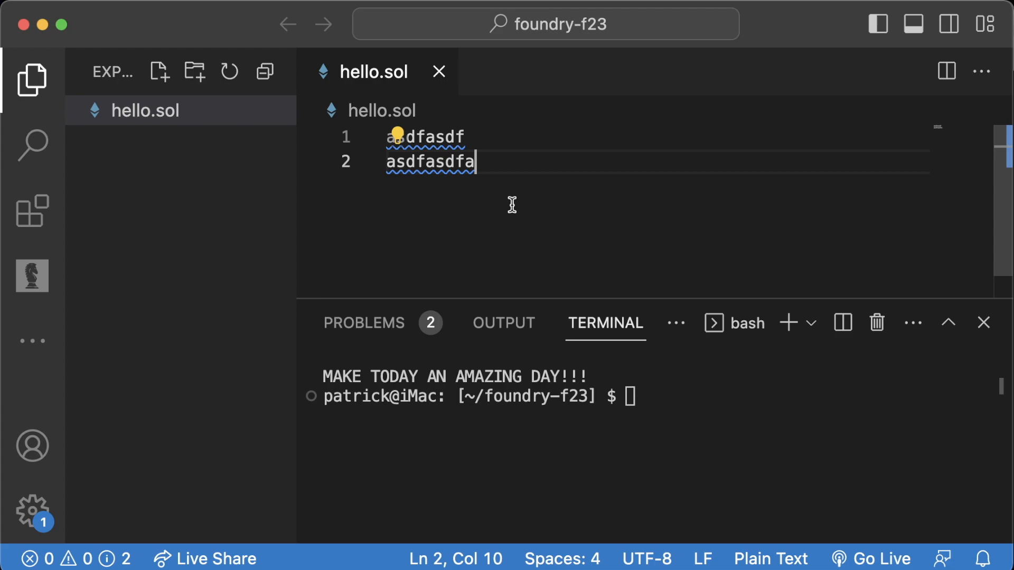
{"action": "left_click", "coordinate": [190, 140]}
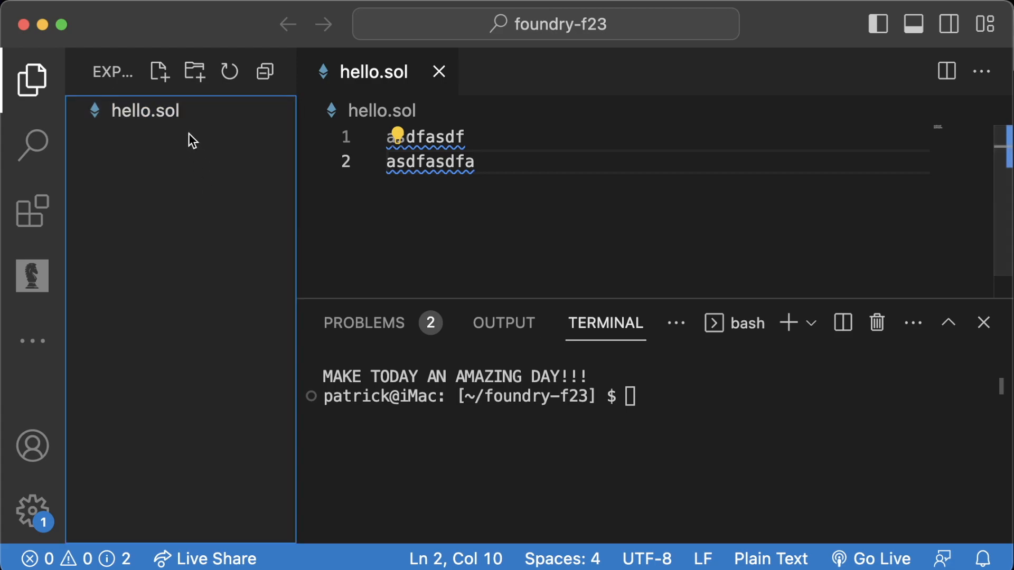
Delete hello.sol from the Explorer and confirm moving it to the Trash.
{"action": "right_click", "coordinate": [147, 110]}
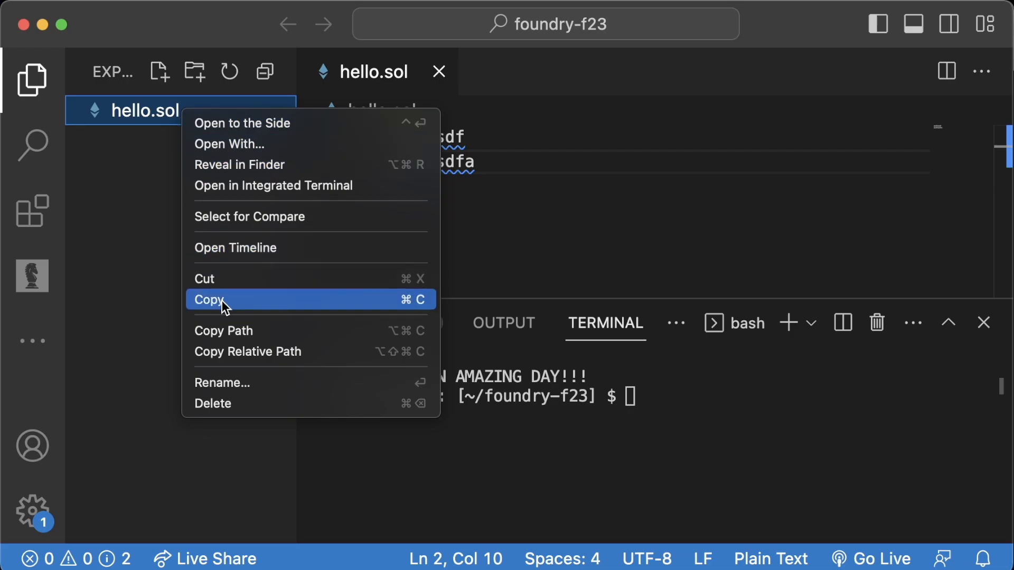
{"action": "left_click", "coordinate": [213, 403]}
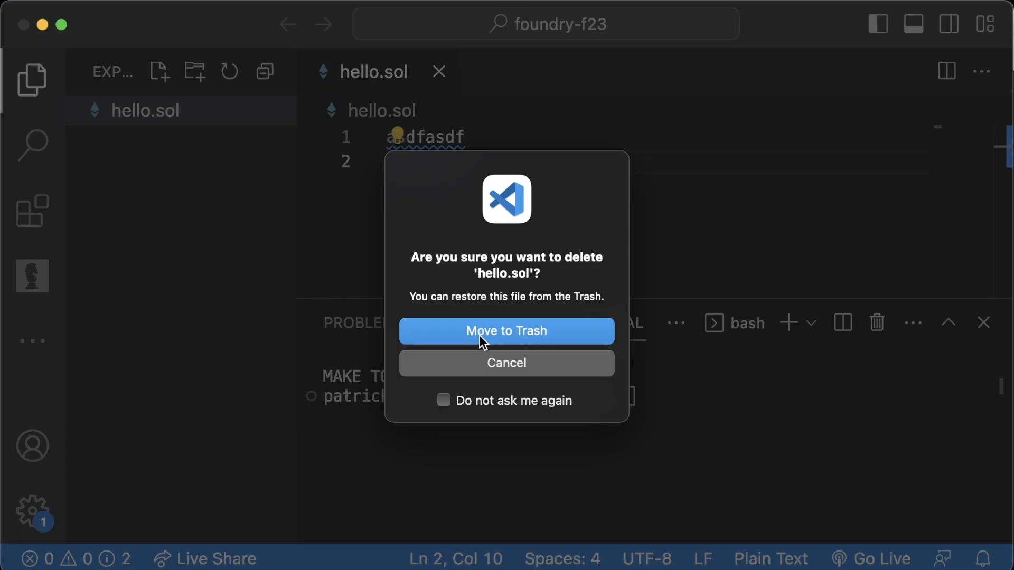
{"action": "left_click", "coordinate": [506, 331]}
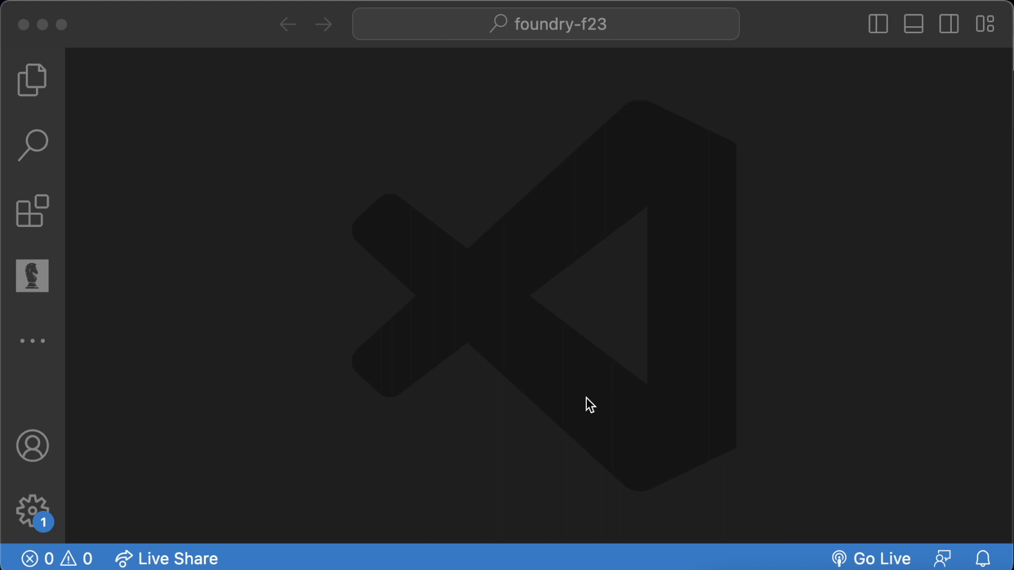
{"action": "mouse_move", "coordinate": [551, 404]}
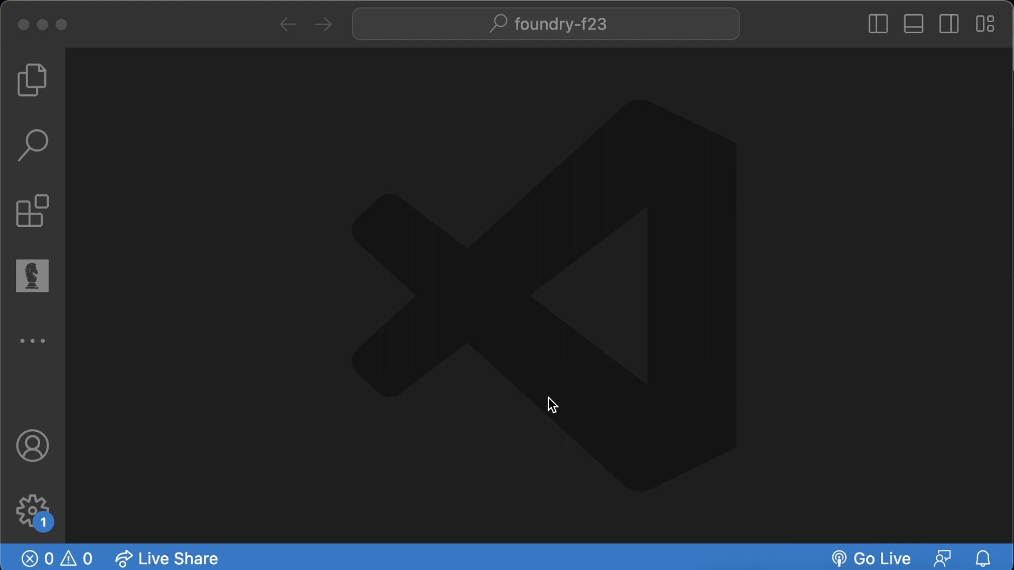
{"action": "mouse_move", "coordinate": [400, 385]}
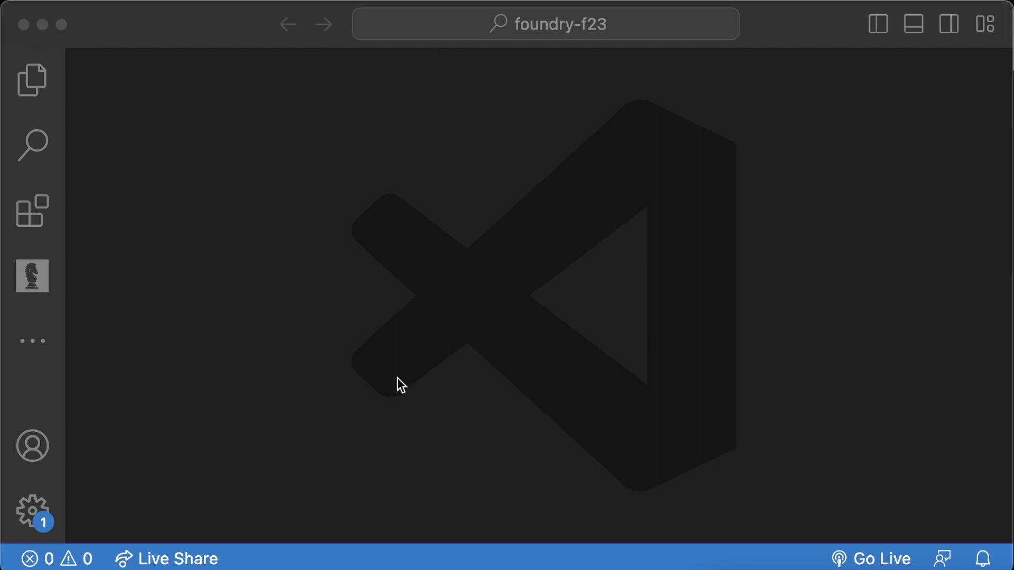
{"action": "mouse_move", "coordinate": [303, 293]}
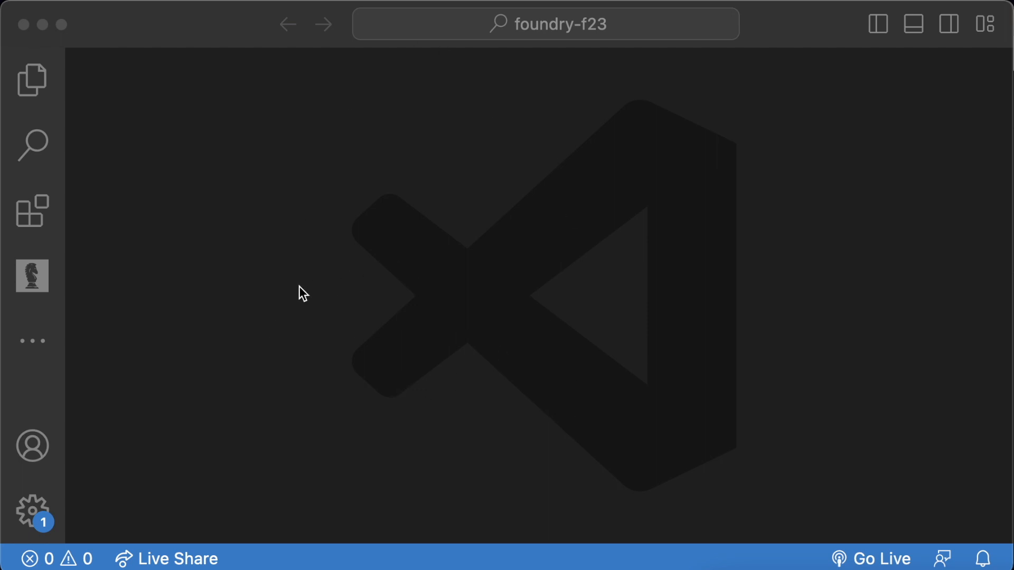
{"action": "mouse_move", "coordinate": [341, 285]}
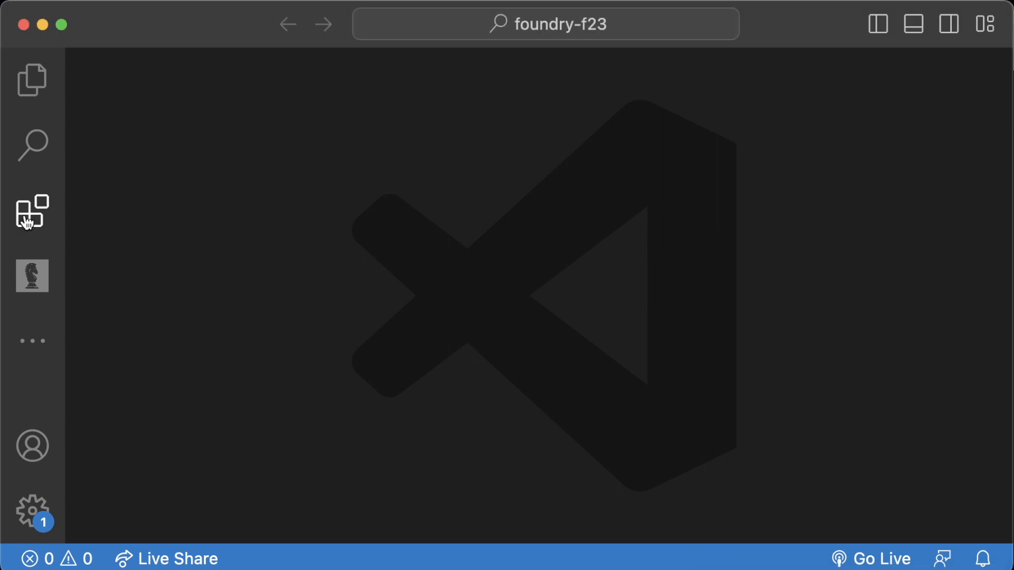
{"action": "mouse_move", "coordinate": [31, 213]}
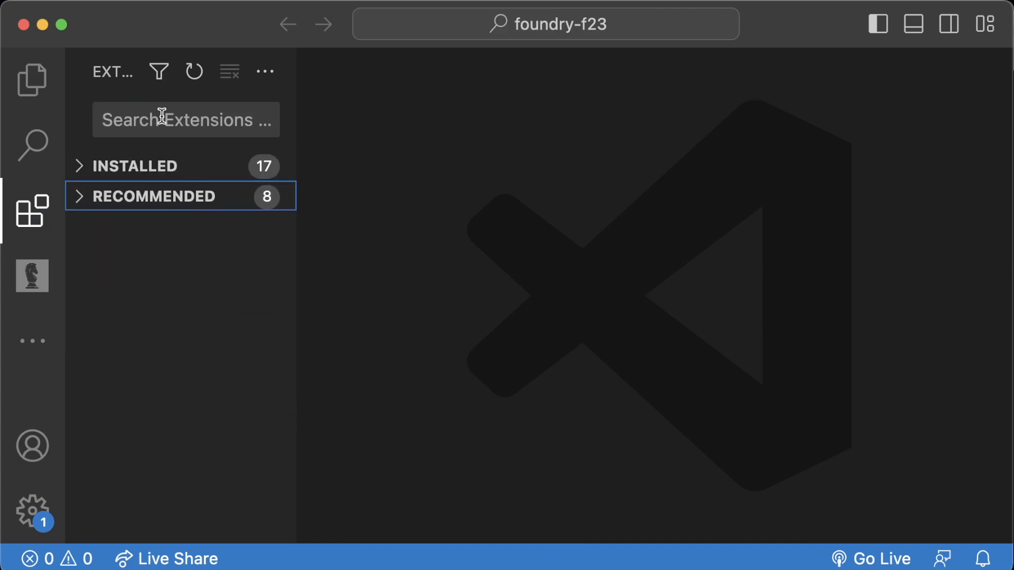
Search the Extensions view for 'github co' and install GitHub Copilot.
{"action": "left_click", "coordinate": [186, 120]}
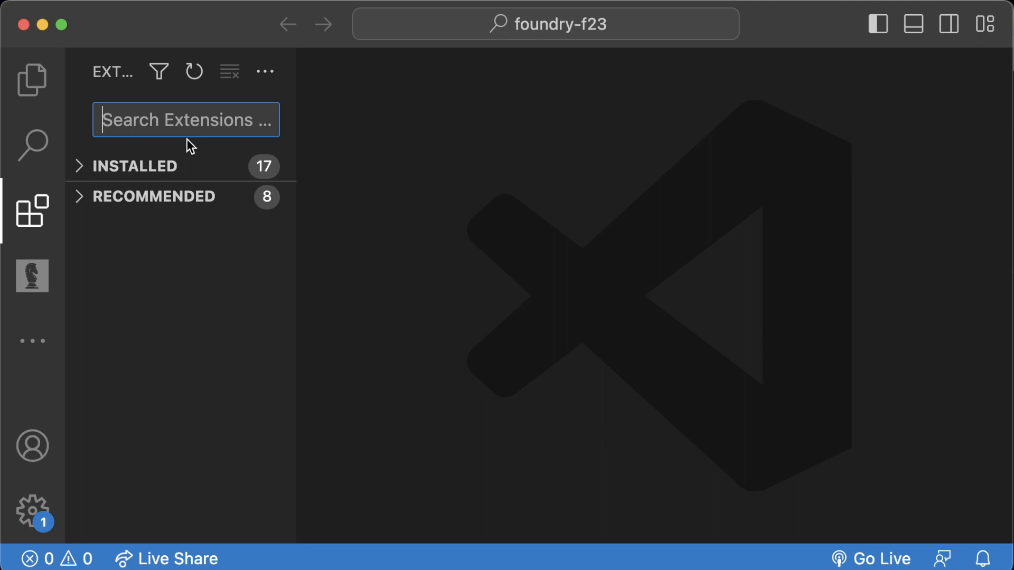
{"action": "type", "text": "github copilot"}
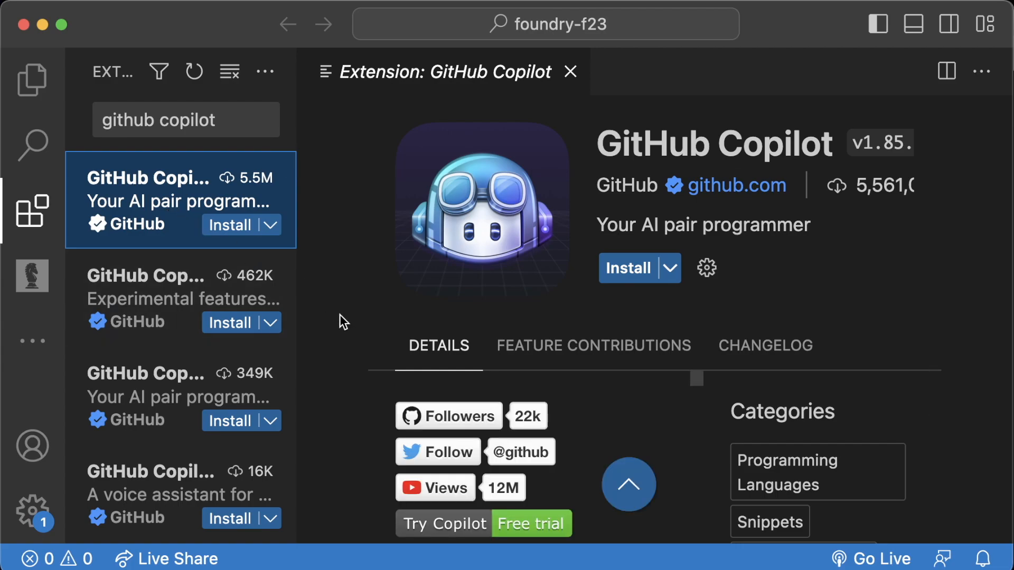
{"action": "mouse_move", "coordinate": [627, 268]}
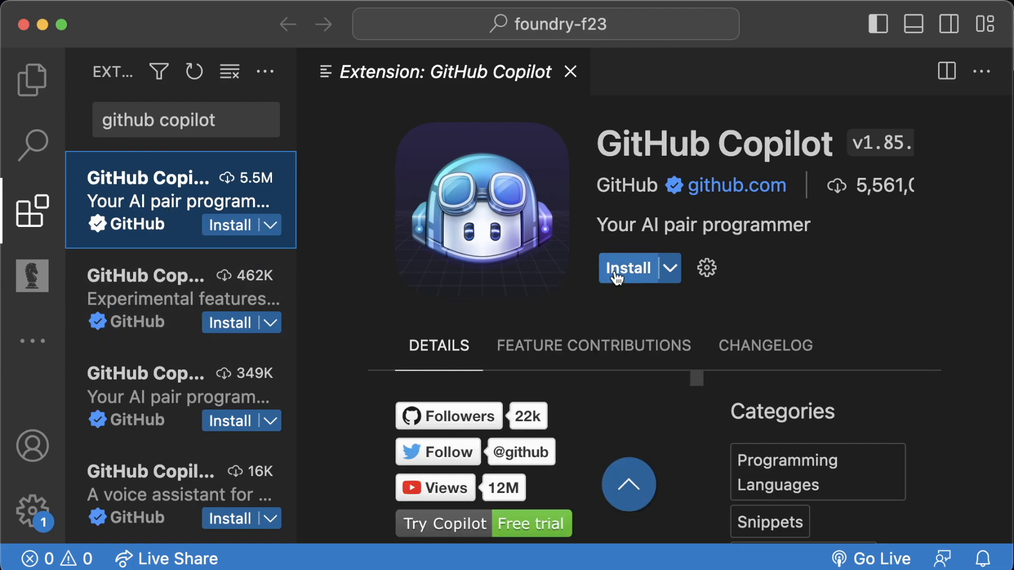
{"action": "mouse_move", "coordinate": [627, 267]}
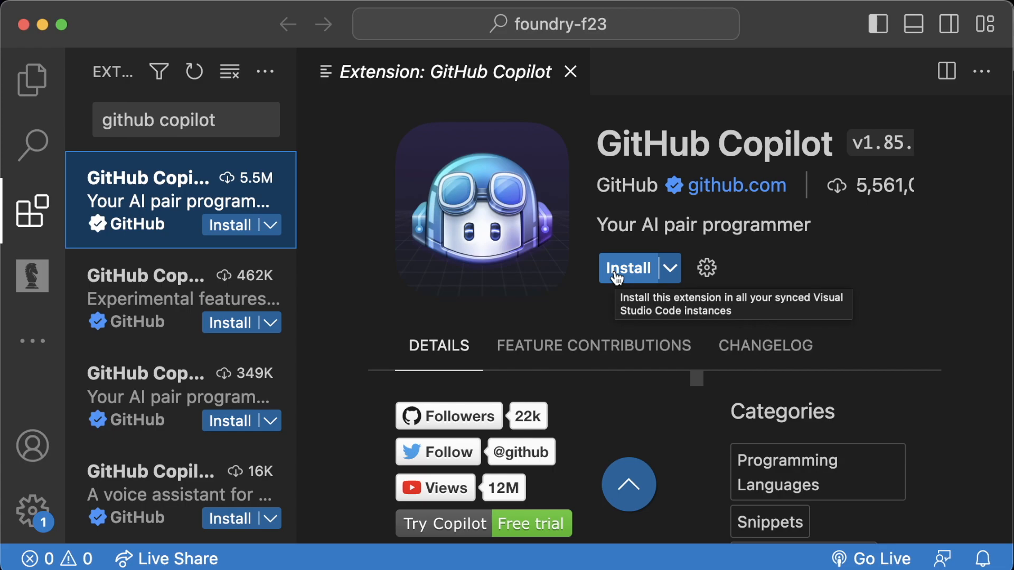
{"action": "left_click", "coordinate": [627, 268]}
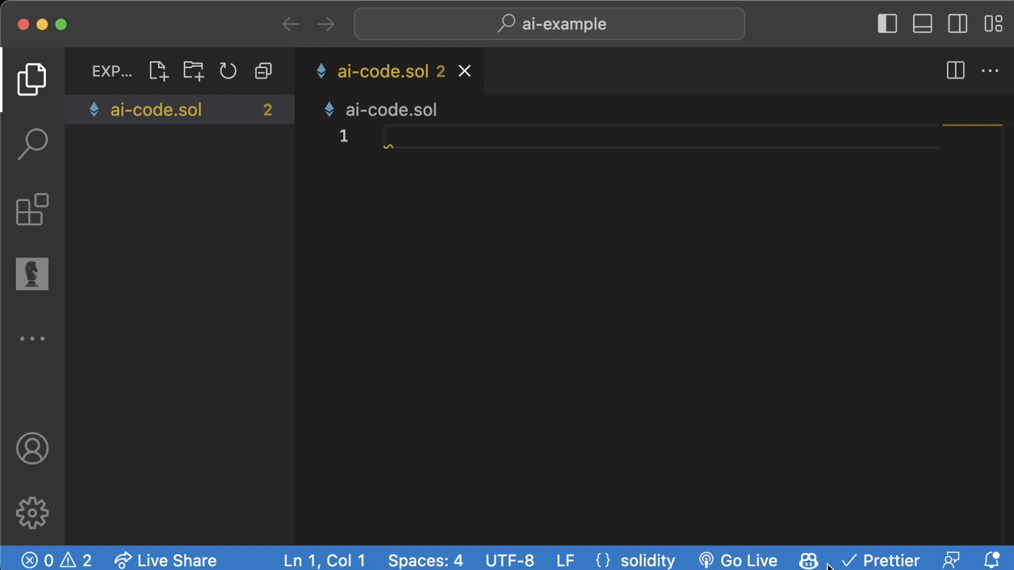
{"action": "mouse_move", "coordinate": [617, 342]}
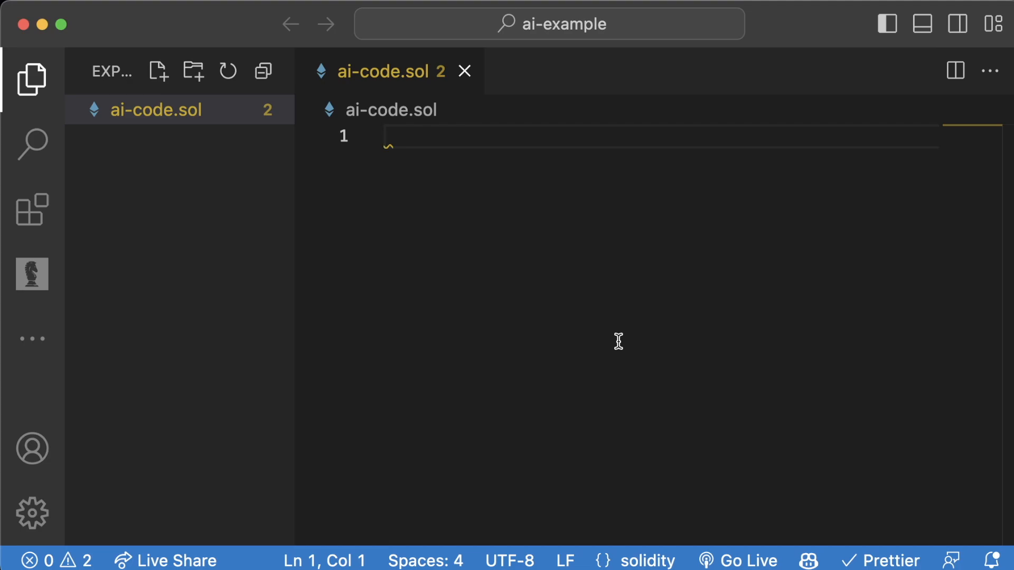
Begin ai-code.sol with '// SPD' for Copilot's MIT SPDX comment and place the cursor on line 3.
{"action": "type", "text": "// SPDX-Li"}
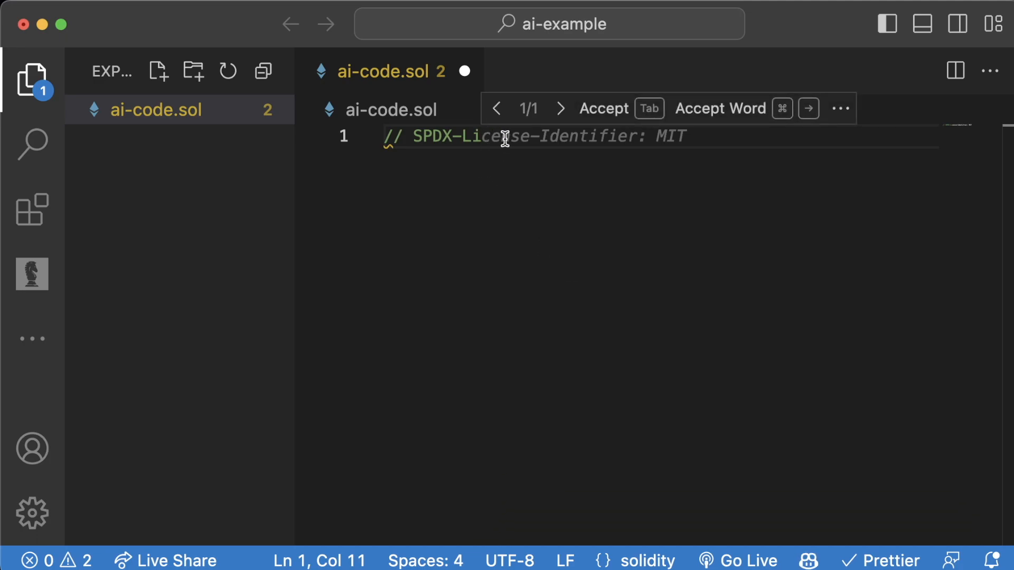
{"action": "mouse_move", "coordinate": [521, 138]}
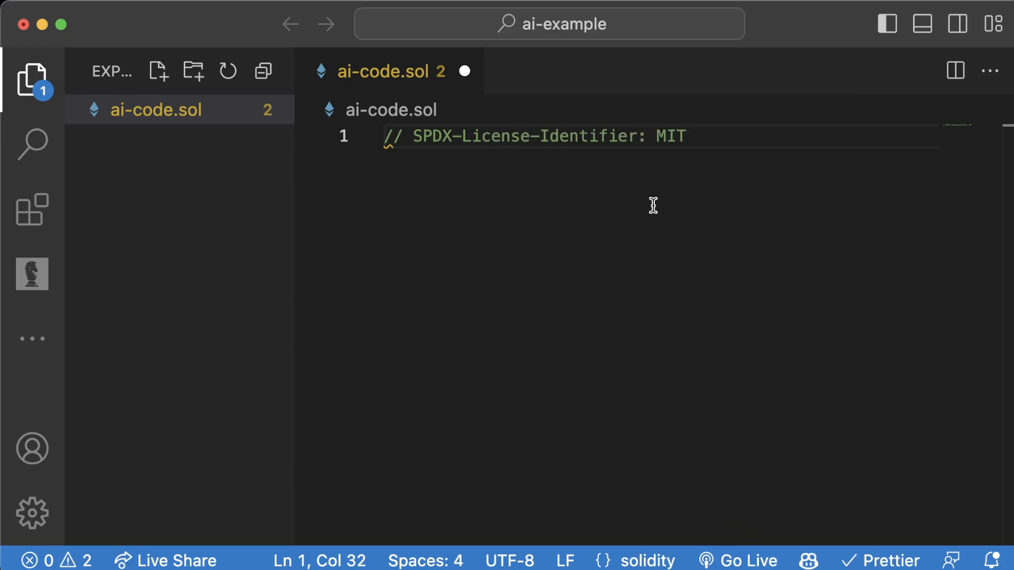
{"action": "mouse_move", "coordinate": [625, 197]}
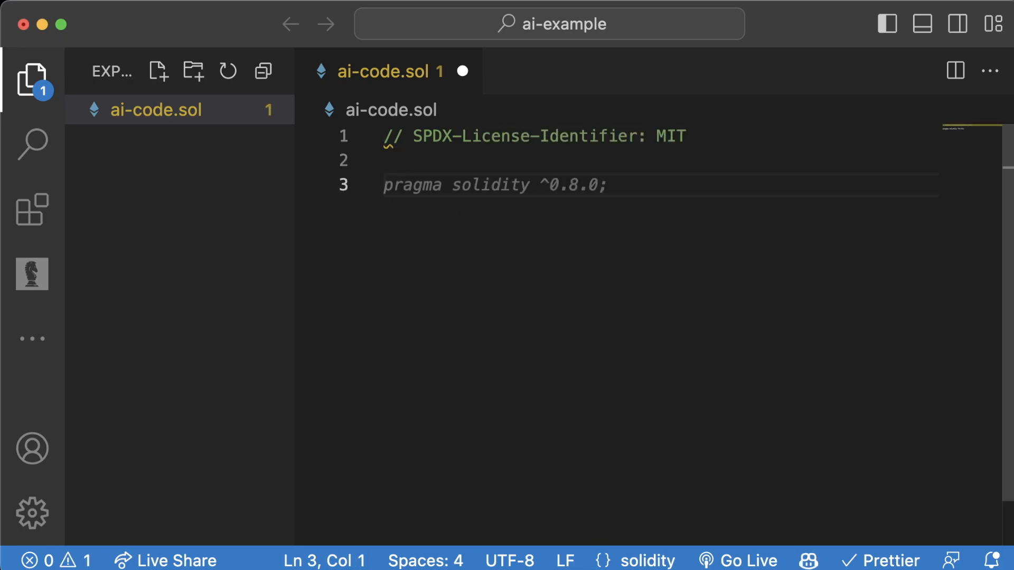
{"action": "left_click", "coordinate": [388, 184]}
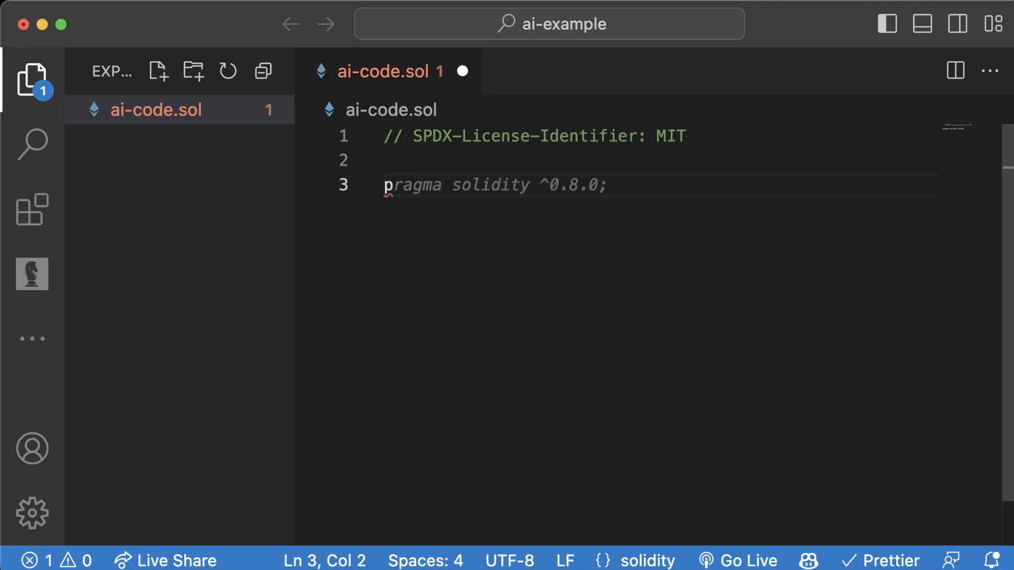
{"action": "mouse_move", "coordinate": [433, 185]}
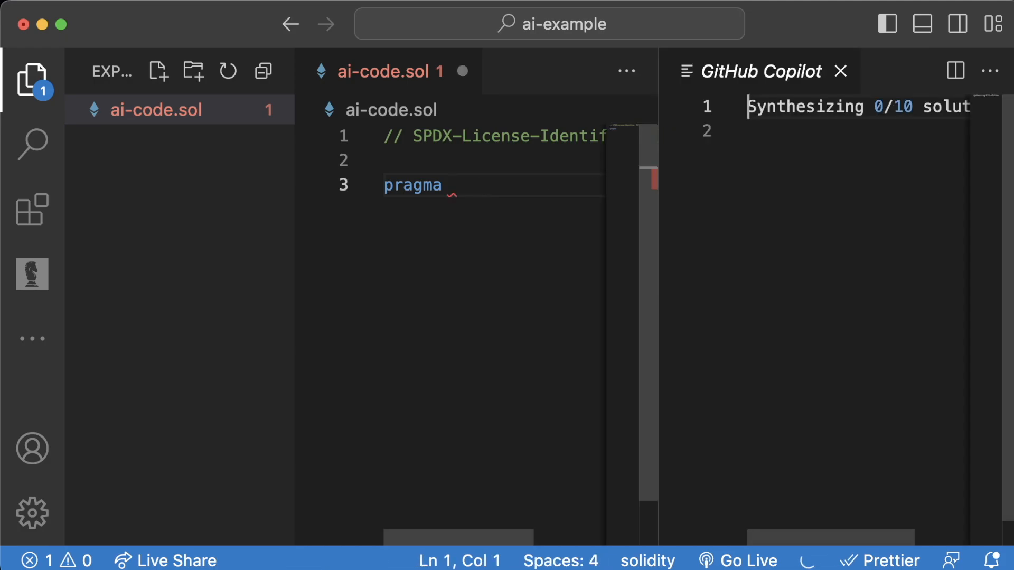
{"action": "mouse_move", "coordinate": [287, 222]}
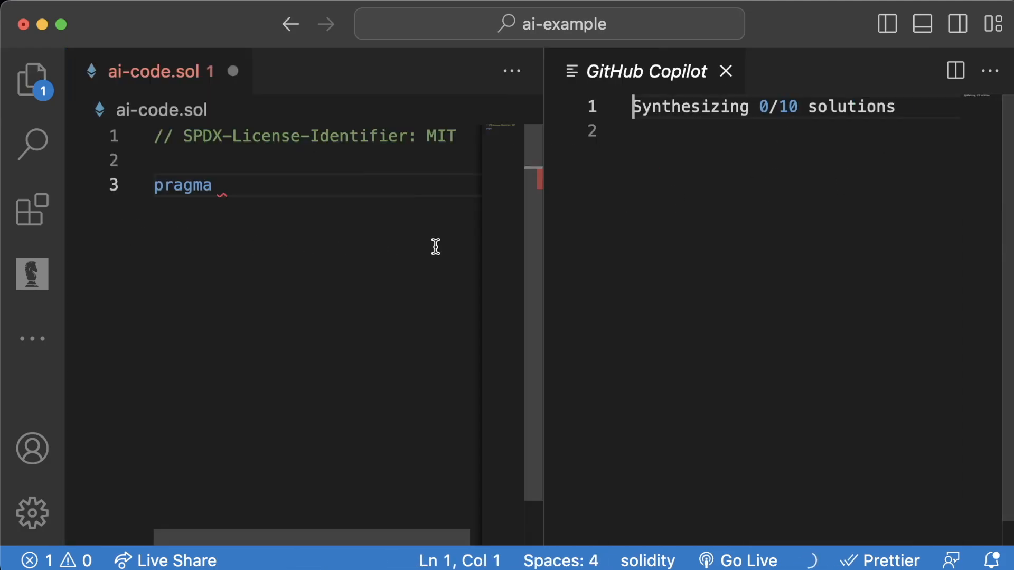
{"action": "mouse_move", "coordinate": [751, 176]}
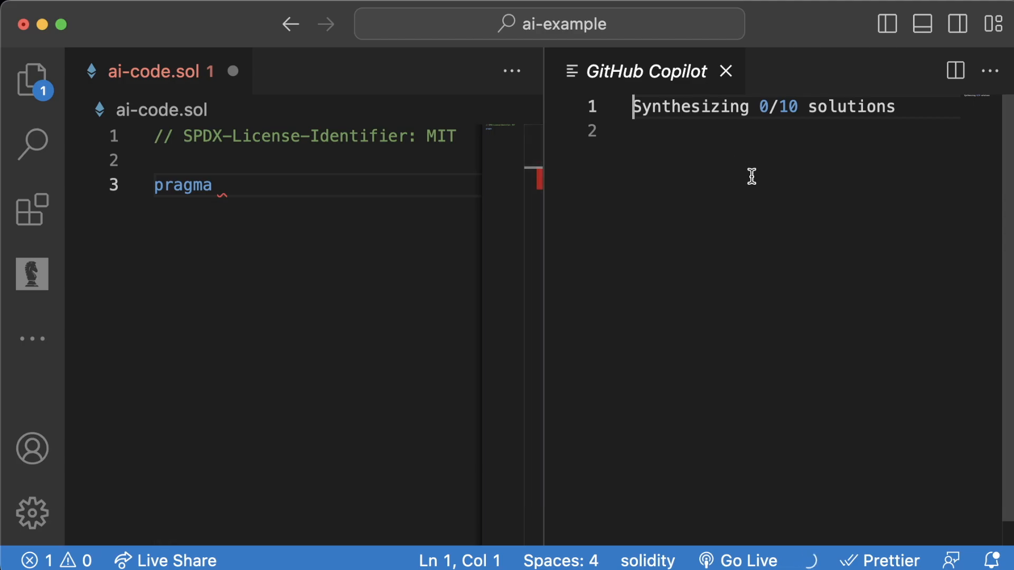
{"action": "mouse_move", "coordinate": [687, 207]}
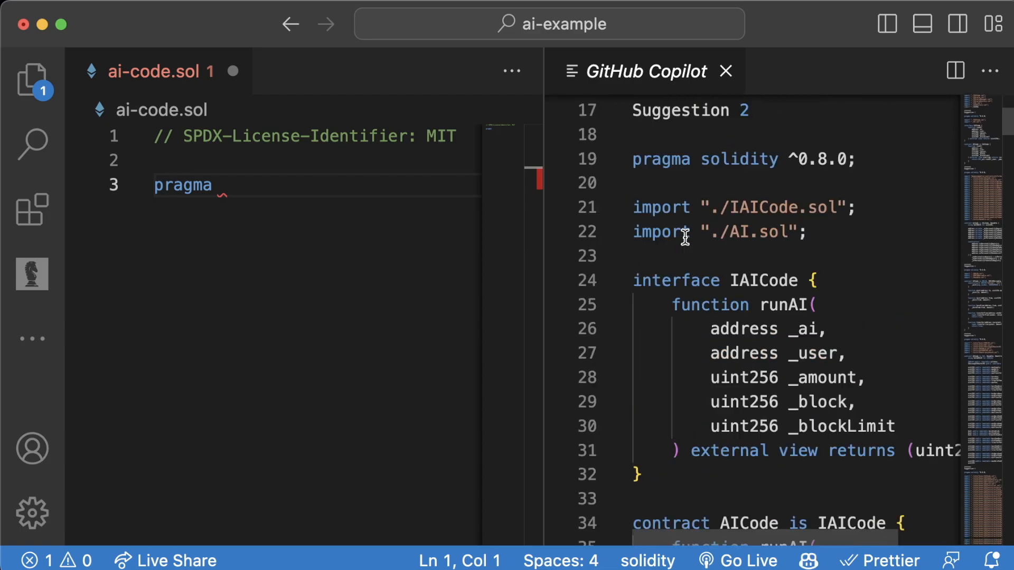
Scroll through Copilot's completions panel, close it, and search the Command Palette for 'git'.
{"action": "scroll", "scroll_direction": "down", "scroll_amount": 3}
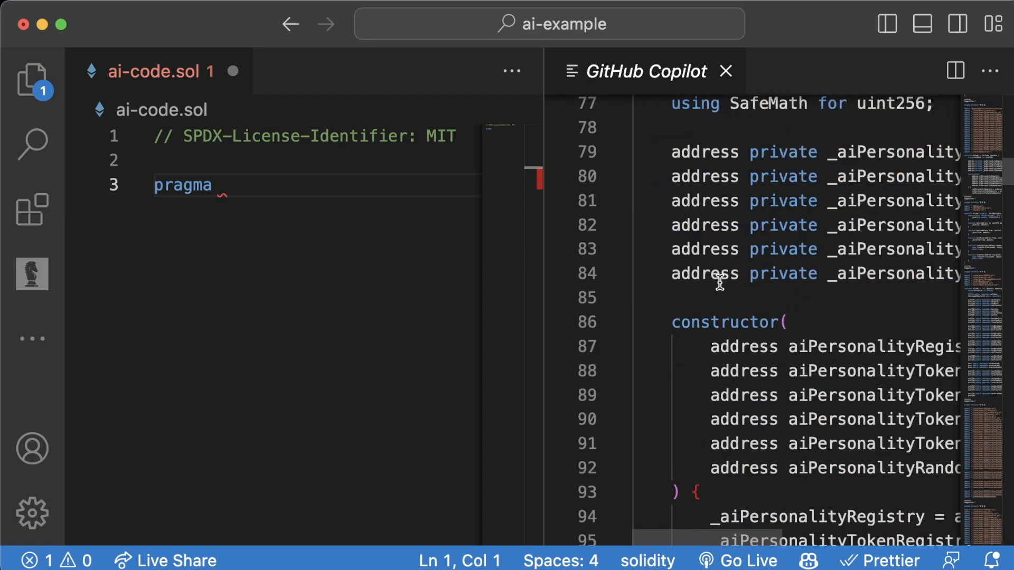
{"action": "scroll", "scroll_direction": "down", "scroll_amount": 3}
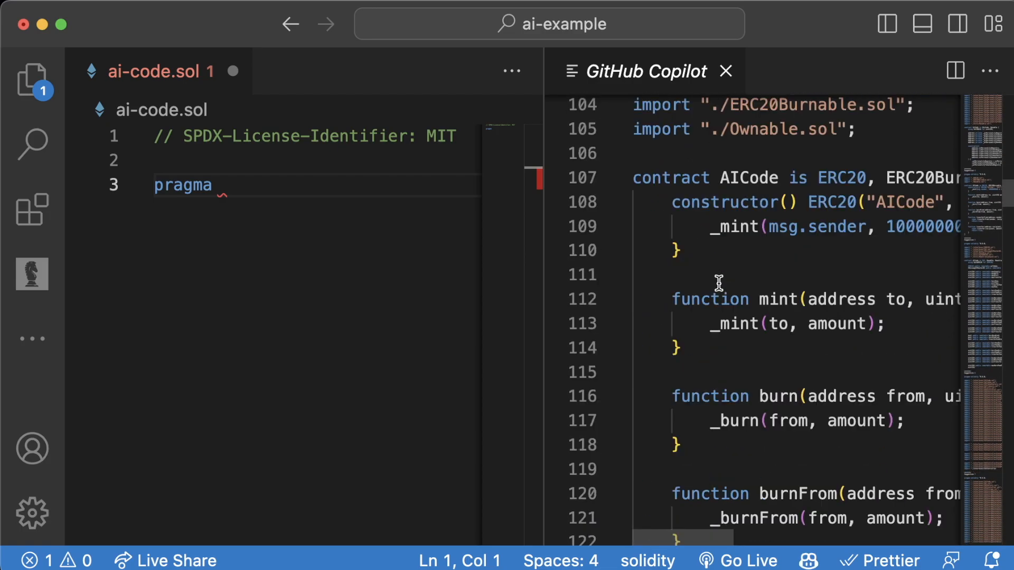
{"action": "left_click", "coordinate": [725, 71]}
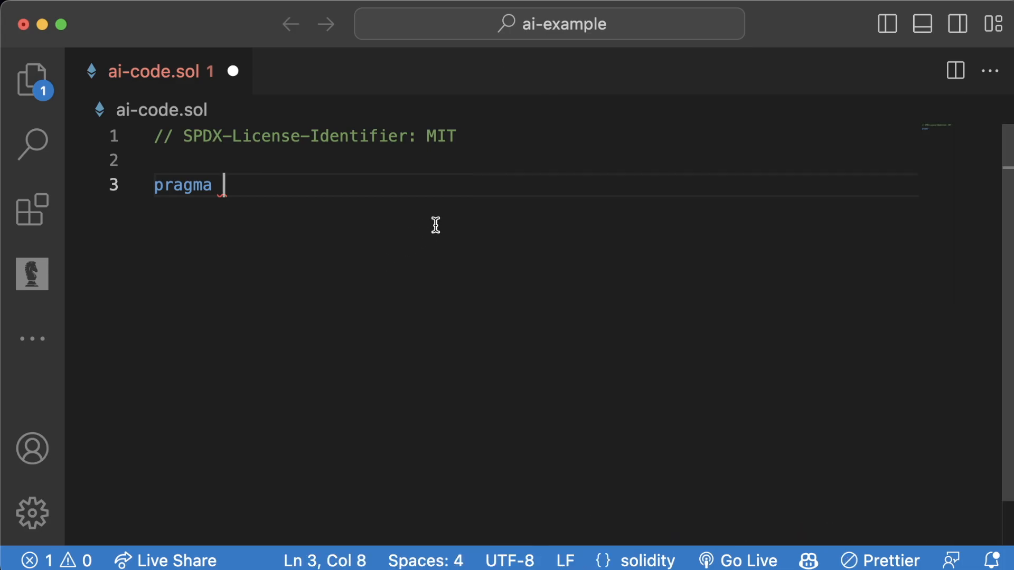
{"action": "type", "text": "git"}
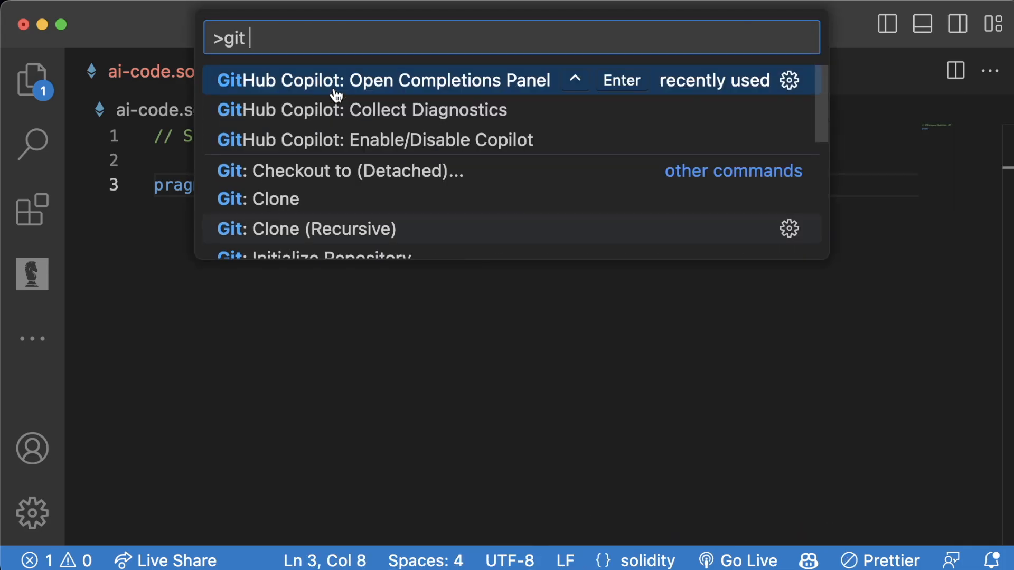
{"action": "mouse_move", "coordinate": [334, 110]}
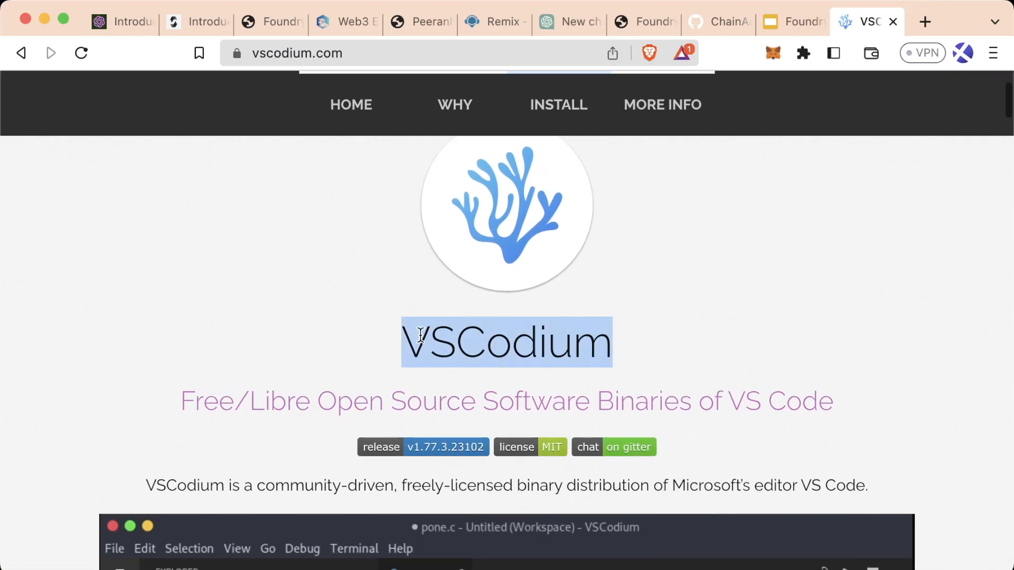
On the vscodium.com page in Brave, highlight the VSCodium title.
{"action": "left_click", "coordinate": [281, 328]}
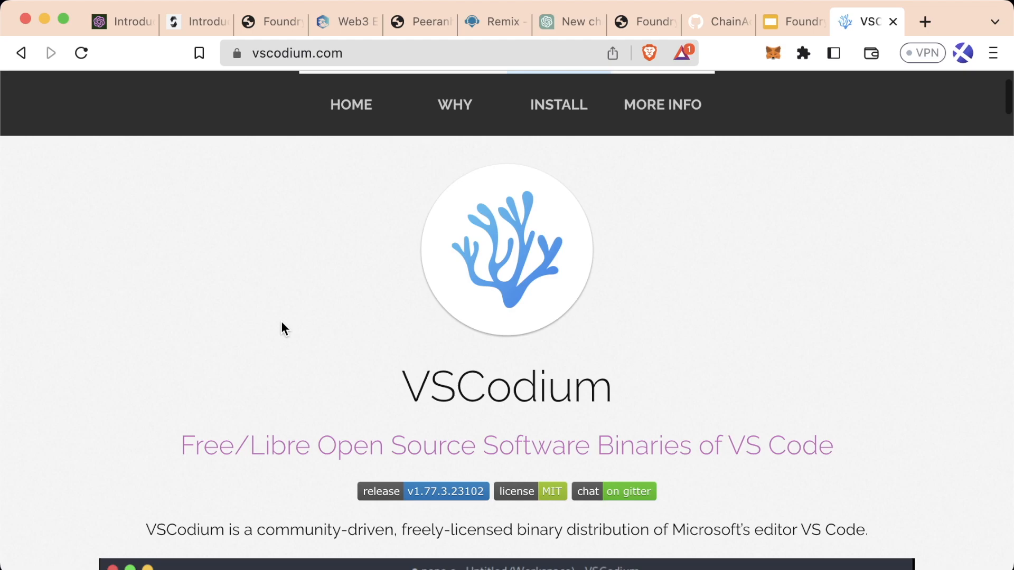
{"action": "double_click", "coordinate": [507, 386]}
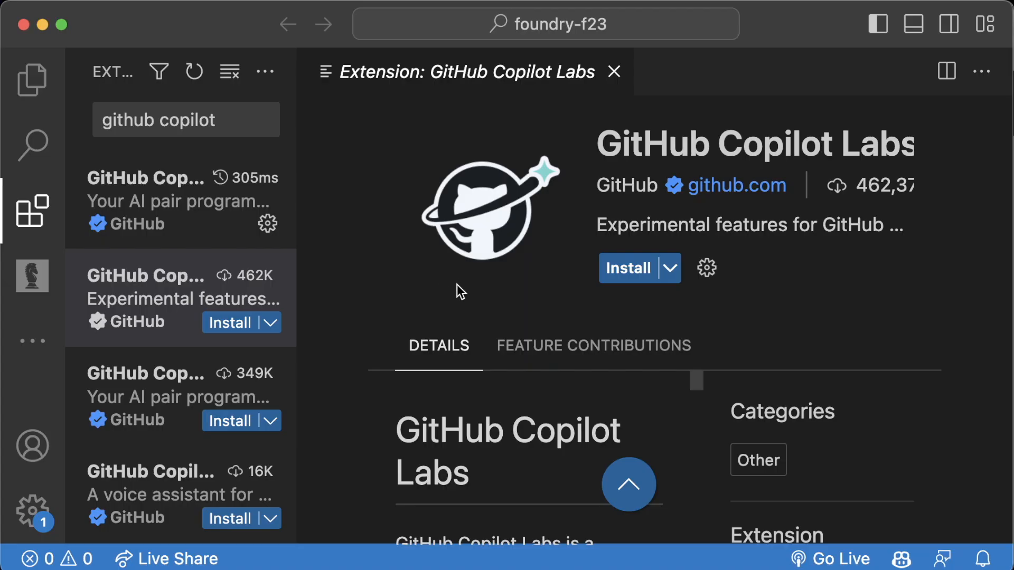
{"action": "mouse_move", "coordinate": [697, 195]}
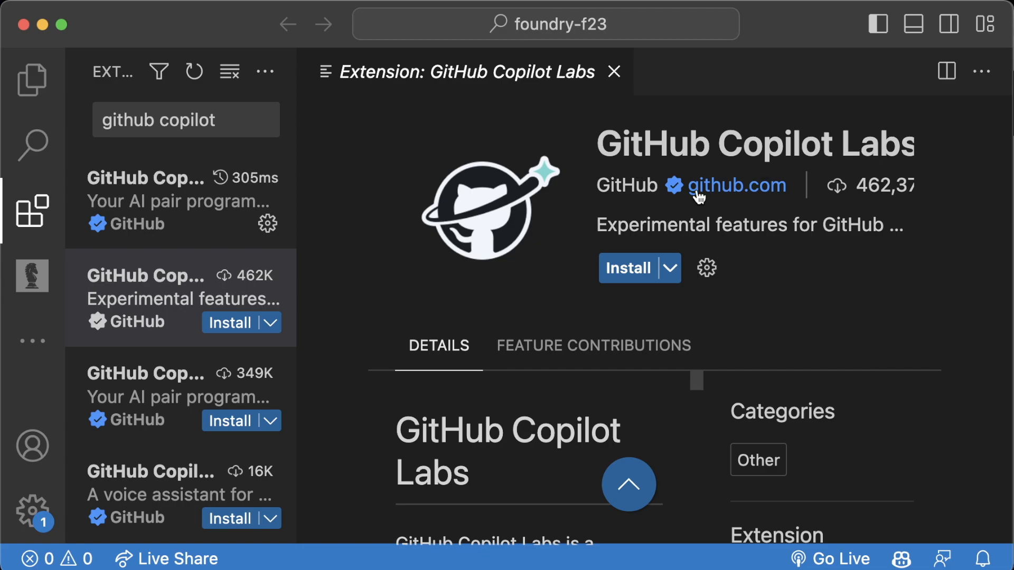
{"action": "mouse_move", "coordinate": [596, 288]}
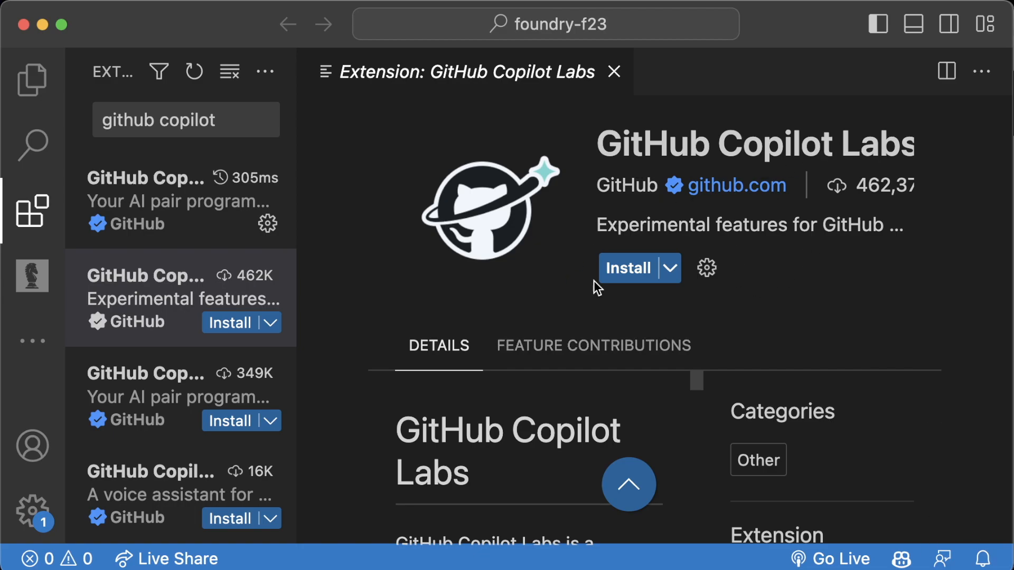
Show the GitHub Copilot Labs extension details page.
{"action": "left_click", "coordinate": [627, 267]}
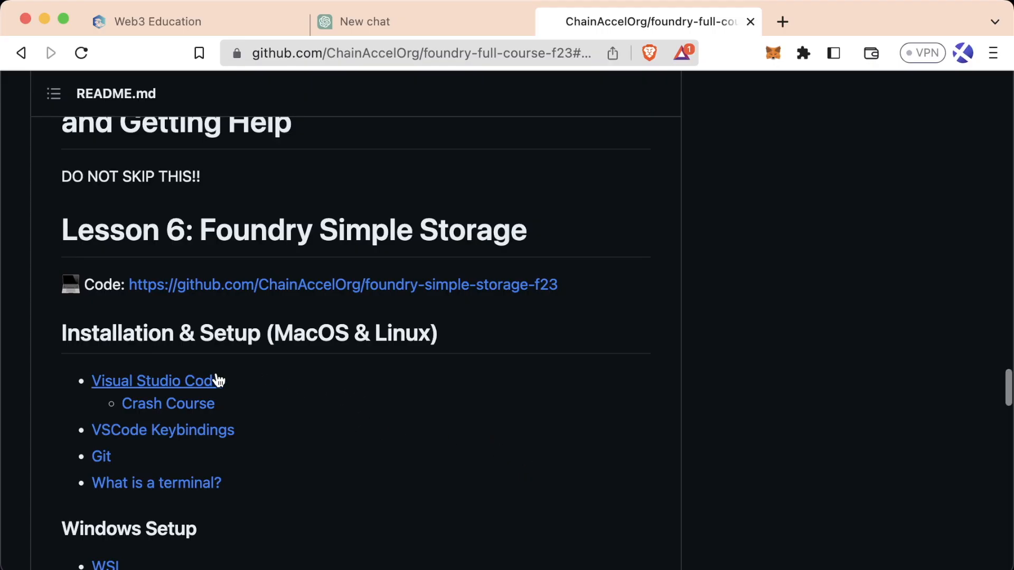
{"action": "mouse_move", "coordinate": [240, 461]}
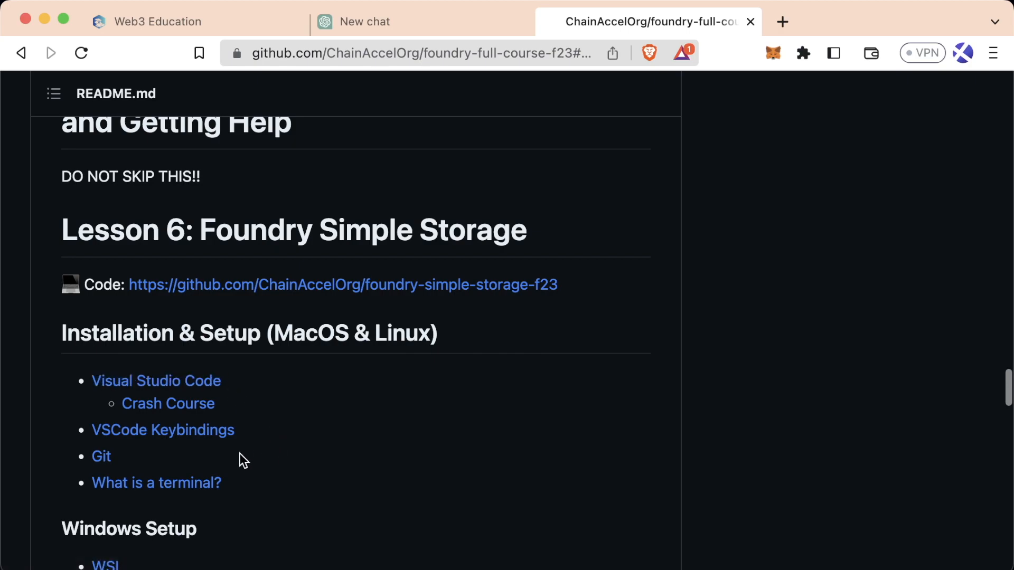
{"action": "mouse_move", "coordinate": [325, 412]}
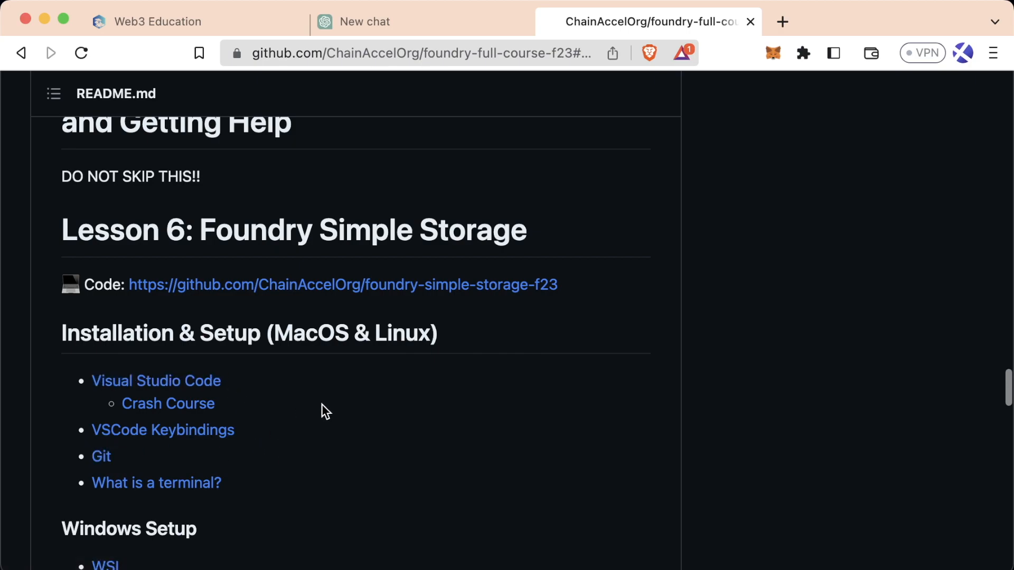
{"action": "scroll", "scroll_direction": "down", "scroll_amount": 3}
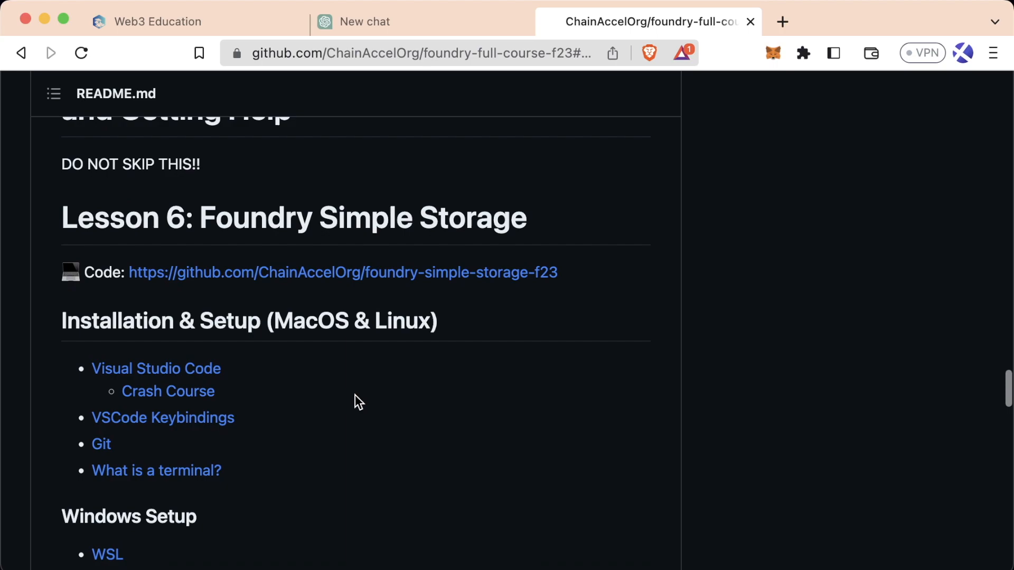
{"action": "scroll", "scroll_direction": "down", "scroll_amount": 3}
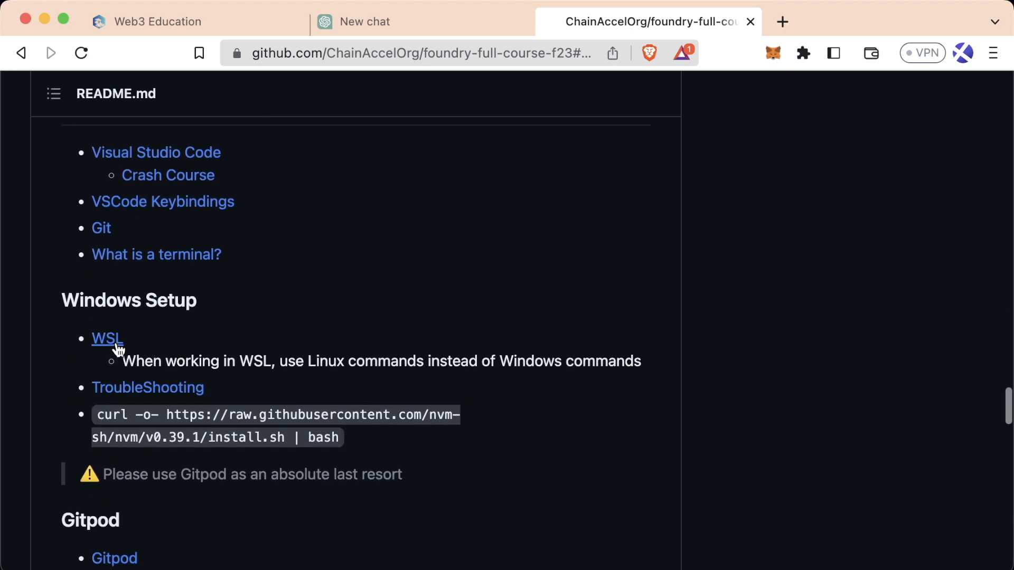
{"action": "mouse_move", "coordinate": [207, 337]}
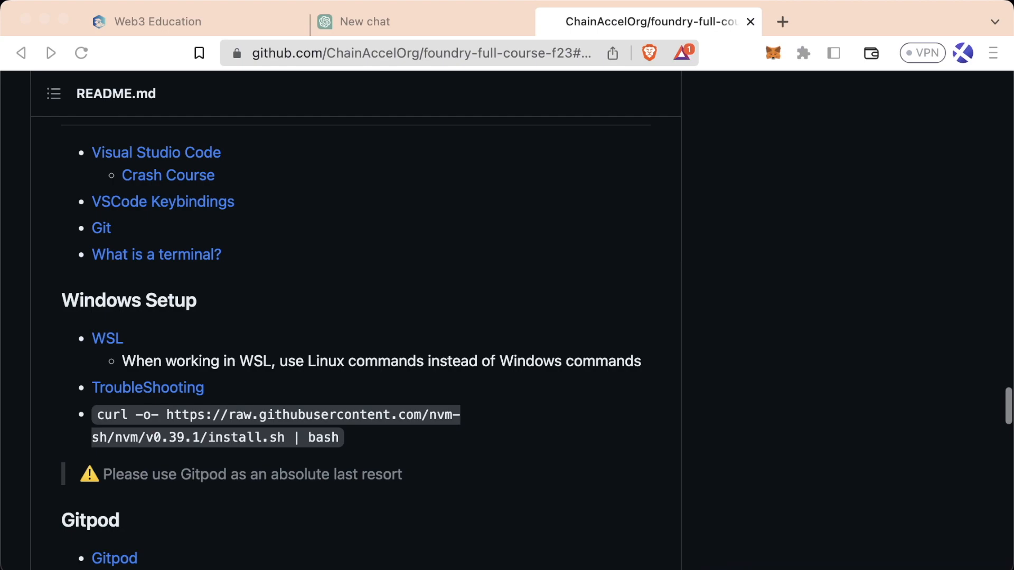
{"action": "mouse_move", "coordinate": [348, 367]}
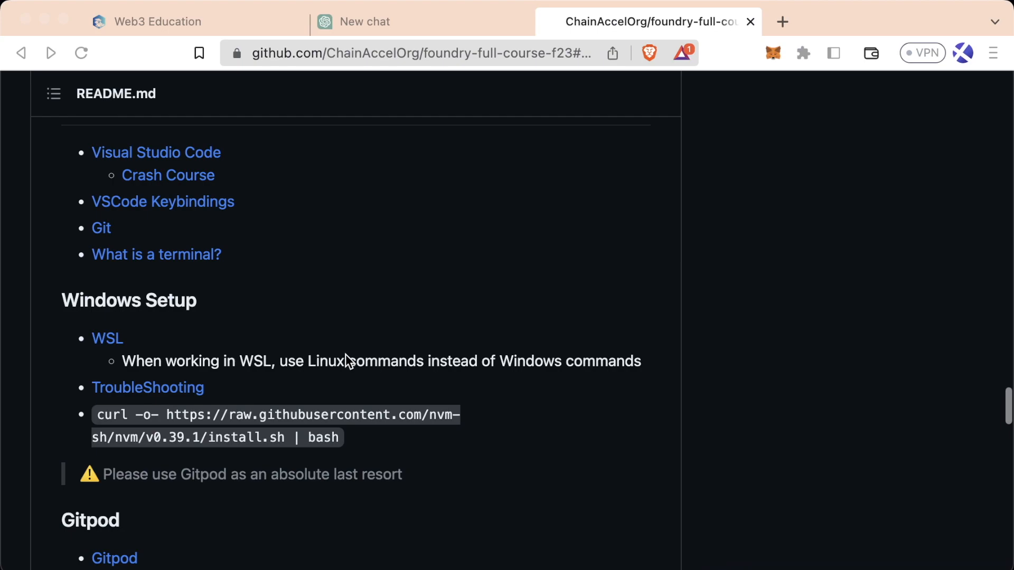
{"action": "mouse_move", "coordinate": [372, 342]}
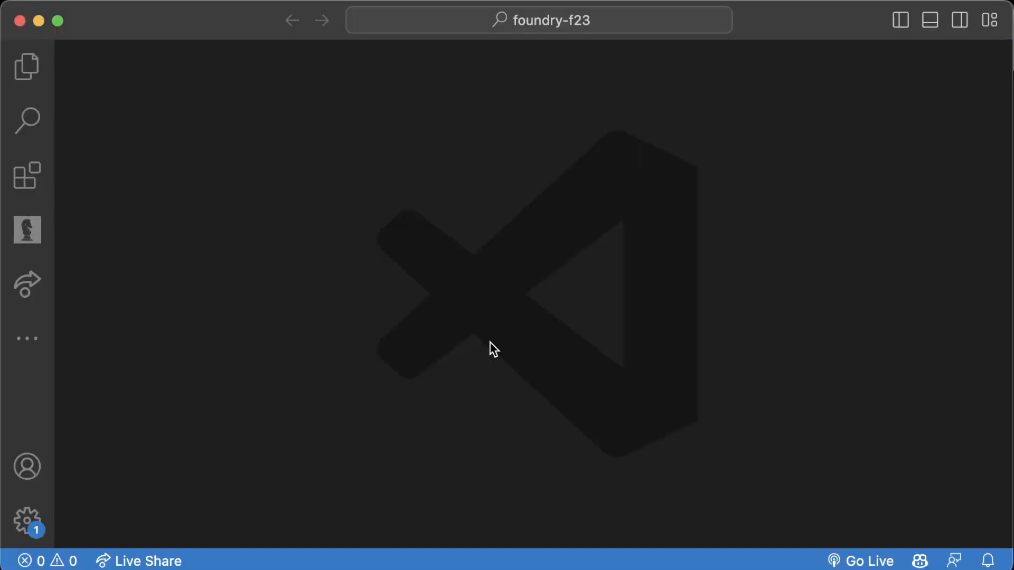
{"action": "mouse_move", "coordinate": [484, 346]}
{"action": "type", "text": "m"}
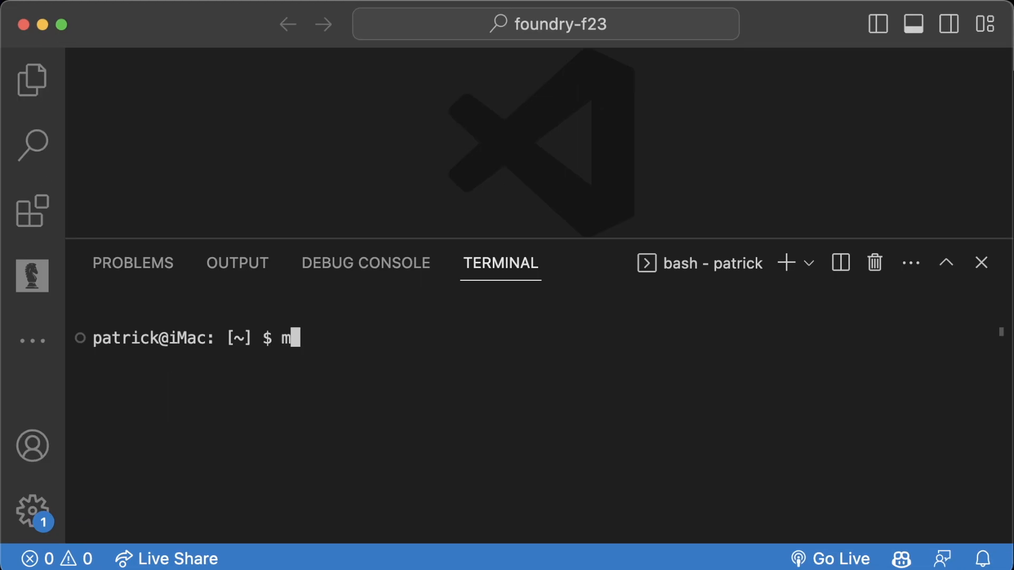
Make a new foundry-f23 folder with mkdir in the terminal.
{"action": "type", "text": "kdir foundry"}
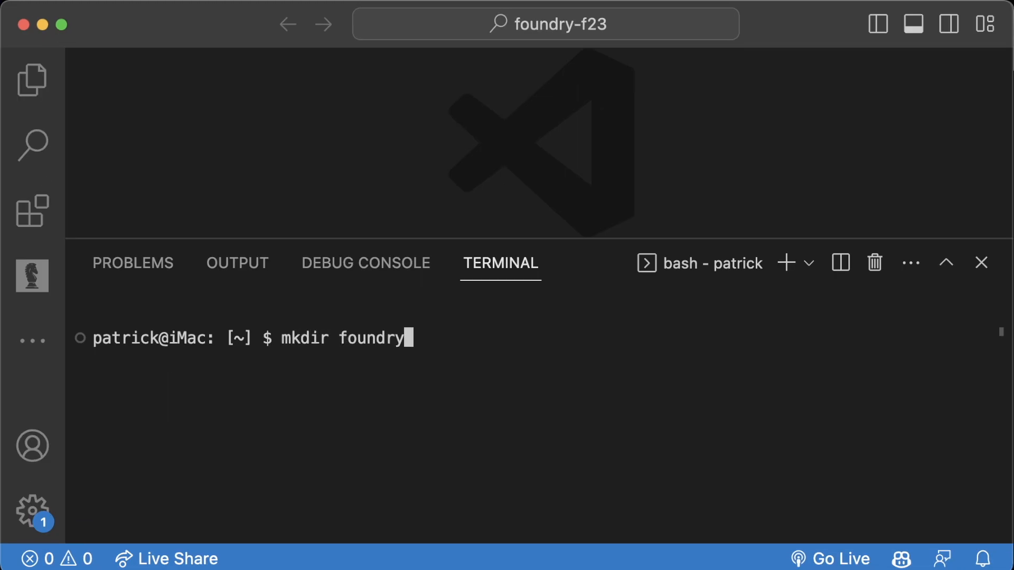
{"action": "type", "text": "-f23"}
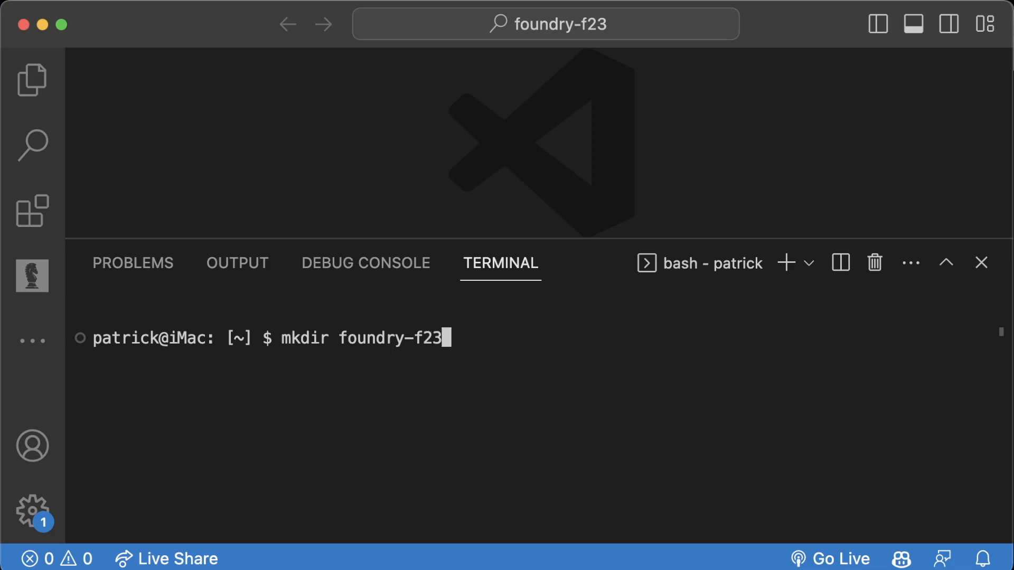
Change into foundry-f23 with cd, using Tab completion for the folder name.
{"action": "type", "text": "cd foundry-f23/"}
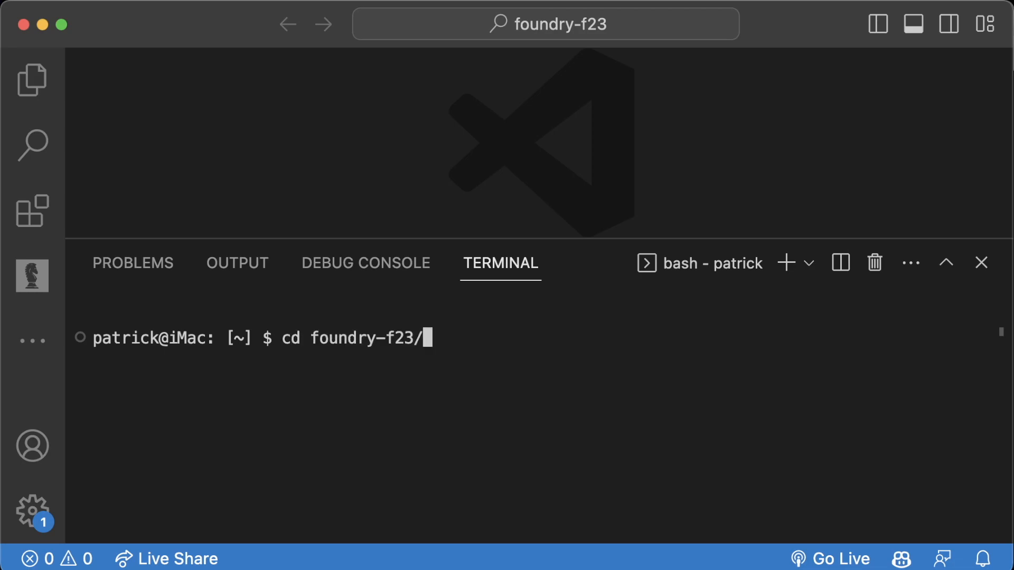
{"action": "key", "text": "Backspace"}
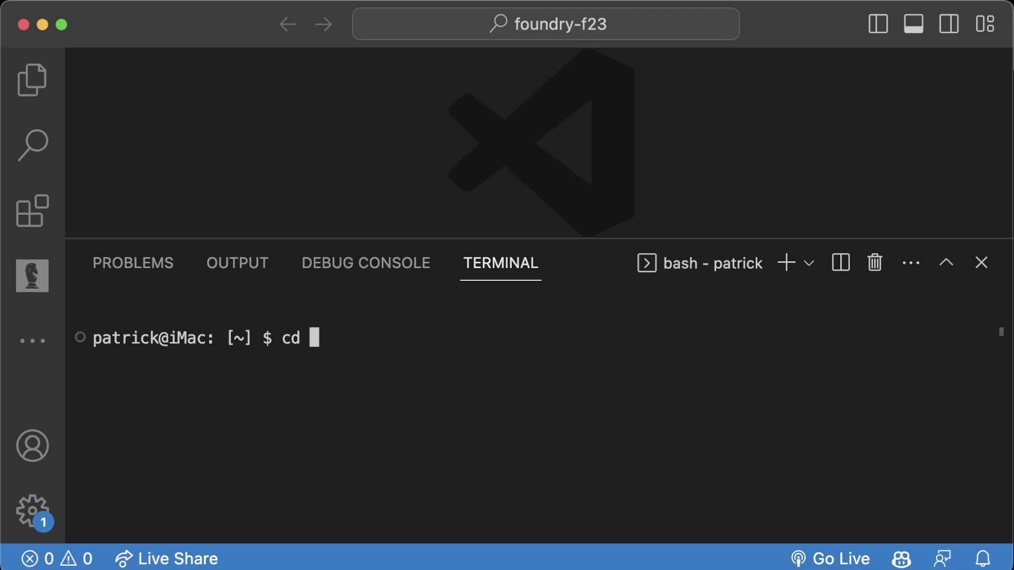
{"action": "type", "text": "fou"}
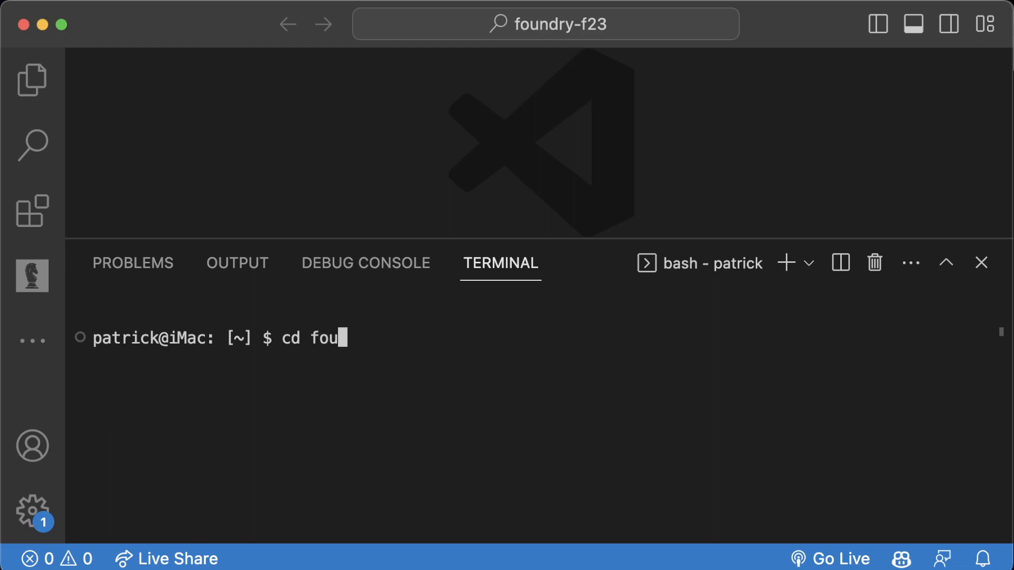
{"action": "key", "text": "Tab"}
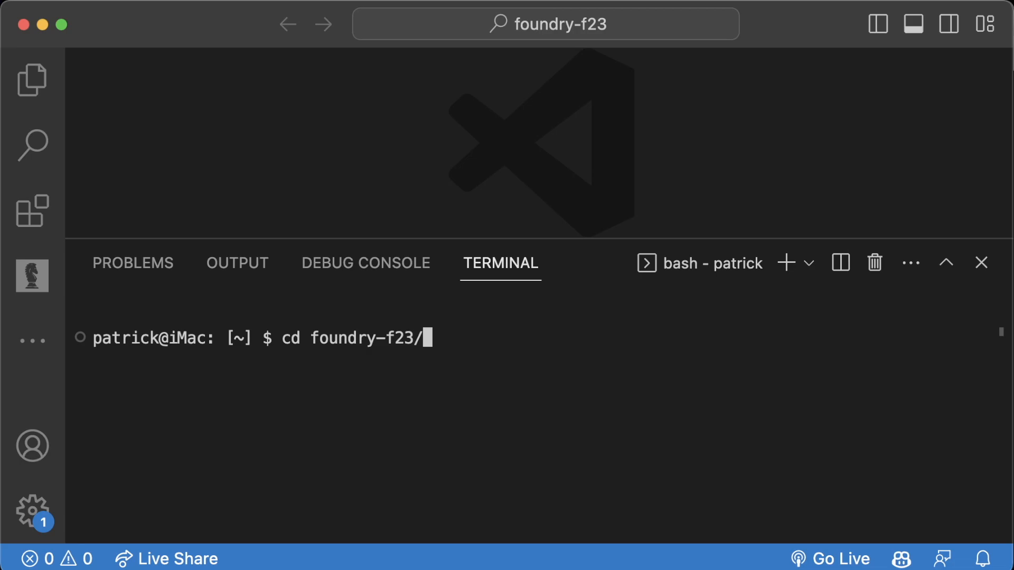
{"action": "key", "text": "Return"}
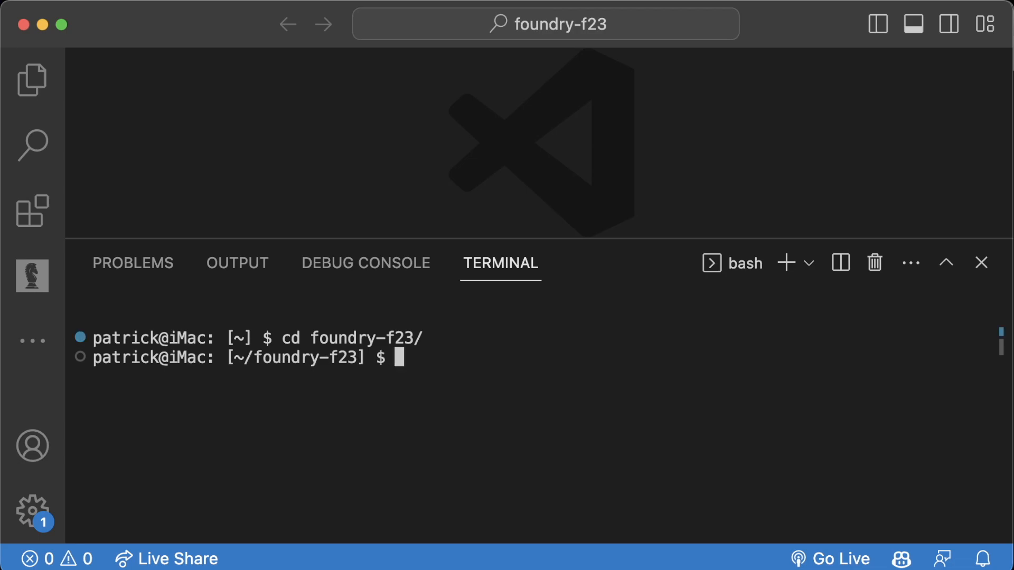
{"action": "mouse_move", "coordinate": [372, 358]}
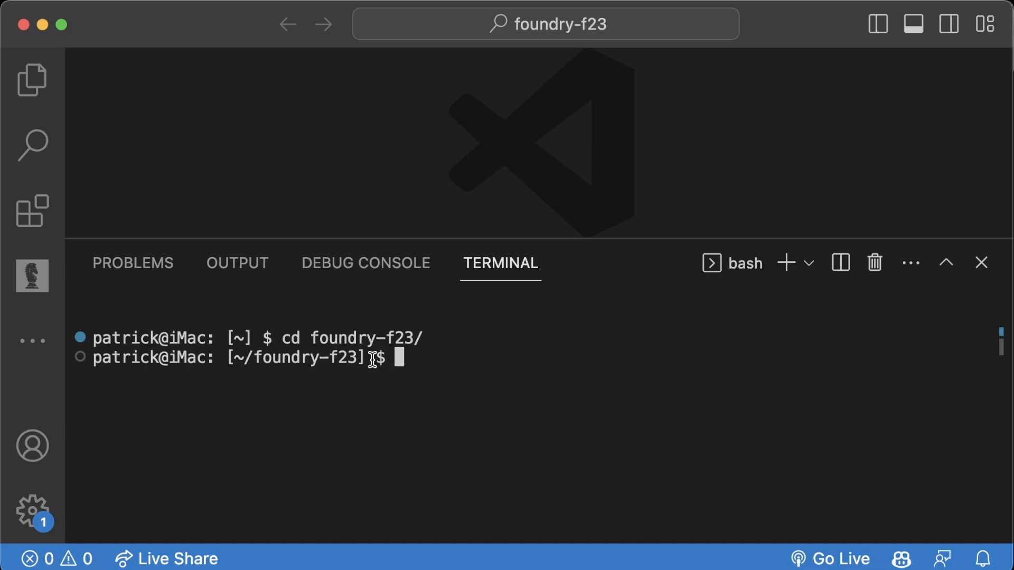
{"action": "mouse_move", "coordinate": [339, 379]}
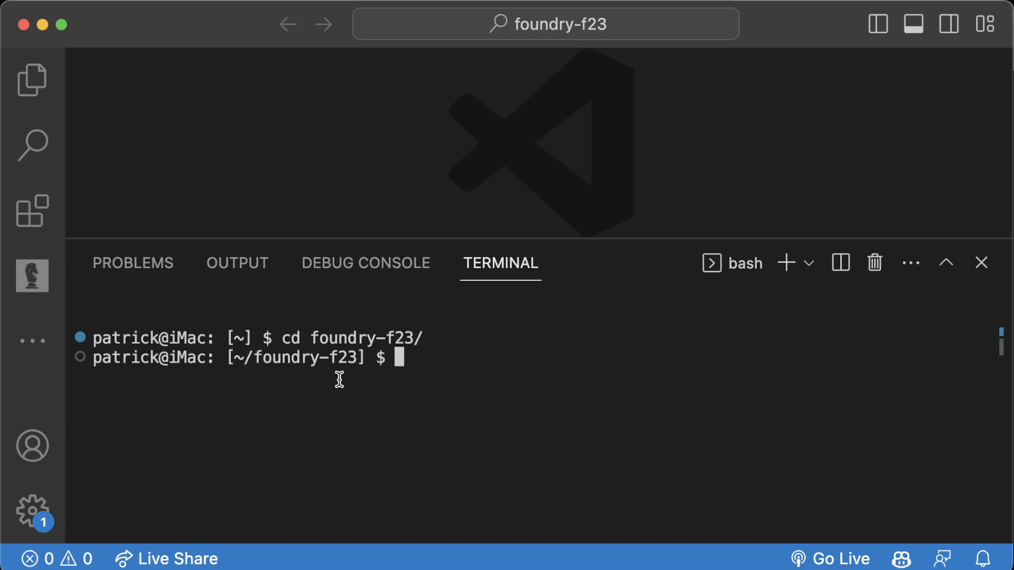
{"action": "mouse_move", "coordinate": [431, 384]}
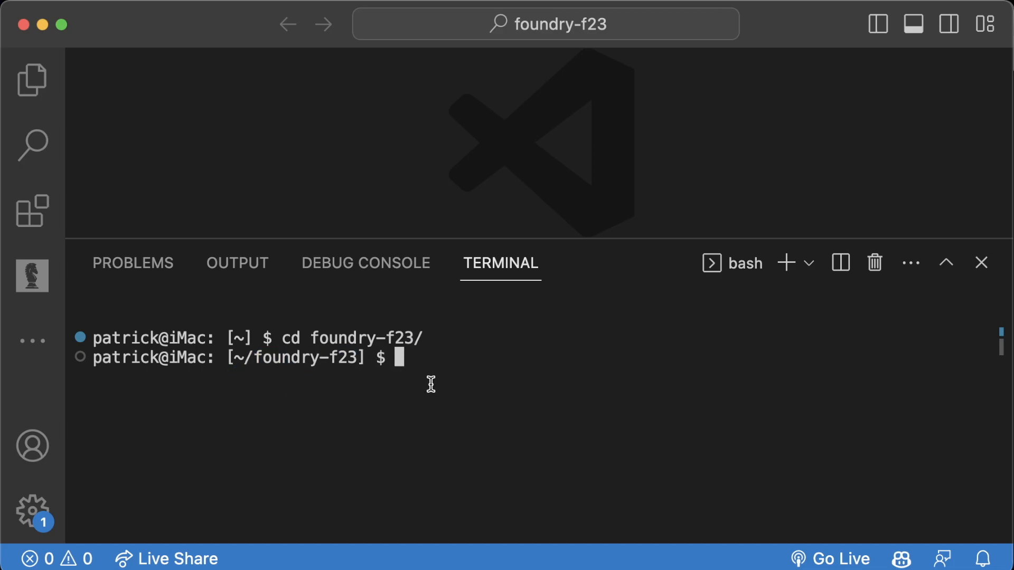
{"action": "mouse_move", "coordinate": [427, 393]}
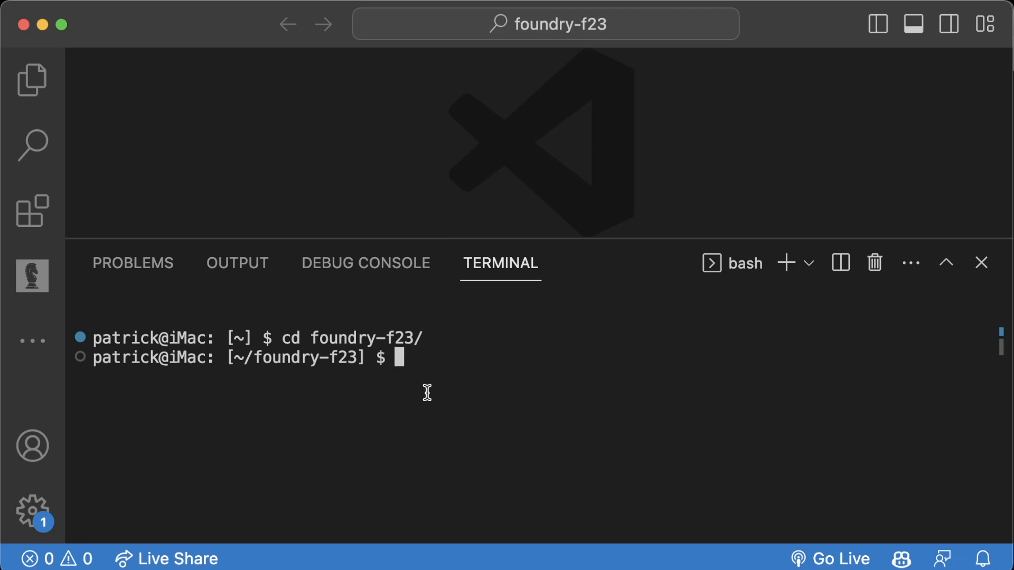
{"action": "double_click", "coordinate": [294, 358]}
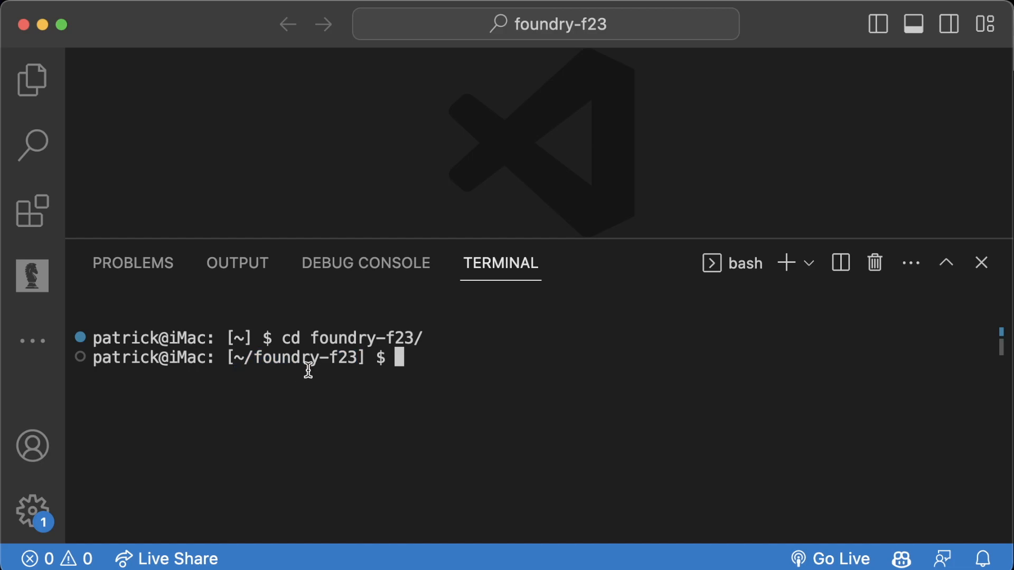
{"action": "double_click", "coordinate": [304, 358]}
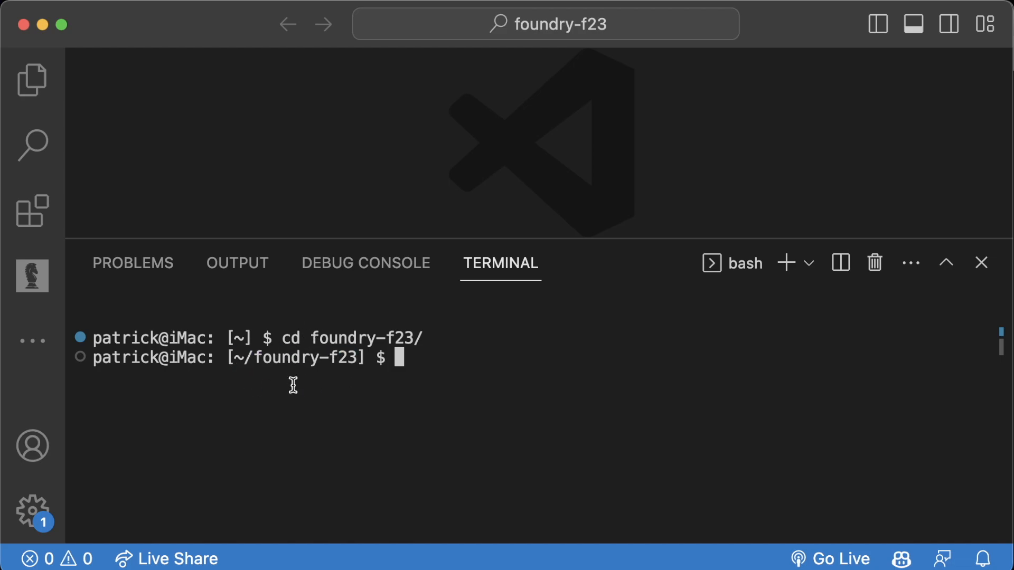
{"action": "mouse_move", "coordinate": [383, 375]}
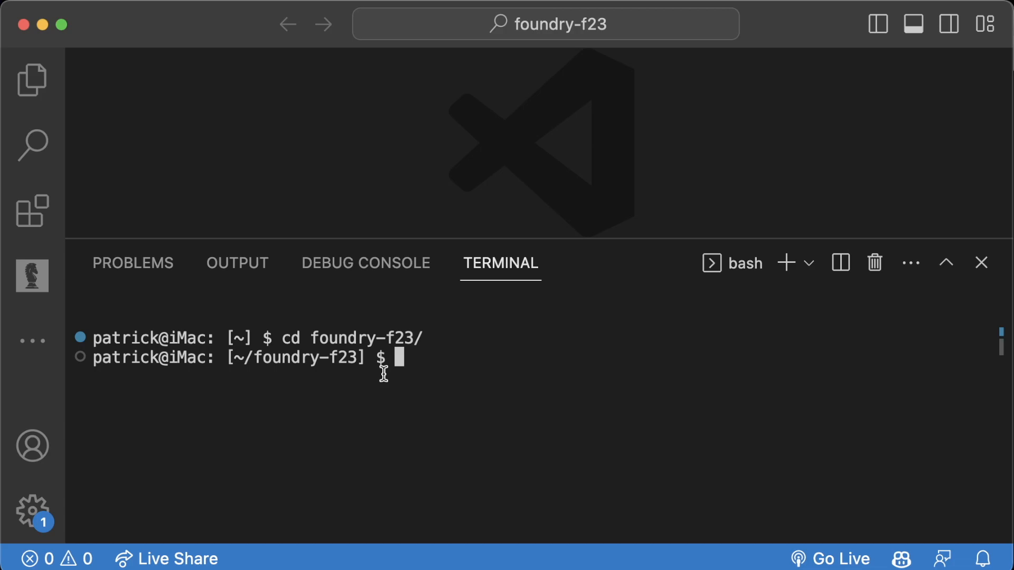
{"action": "mouse_move", "coordinate": [383, 383]}
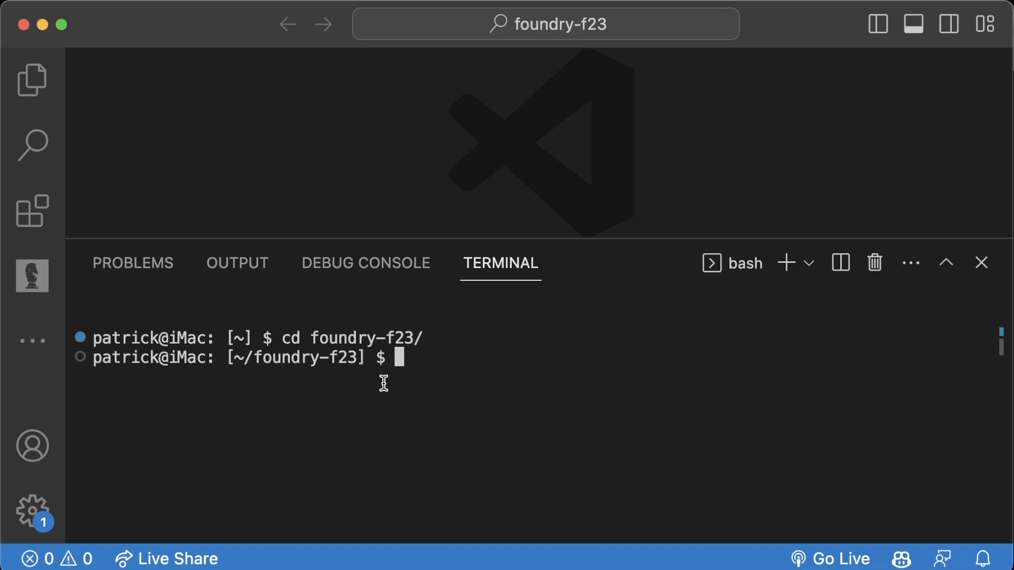
Show the installed git, forge and cast versions with --version.
{"action": "type", "text": "git --v"}
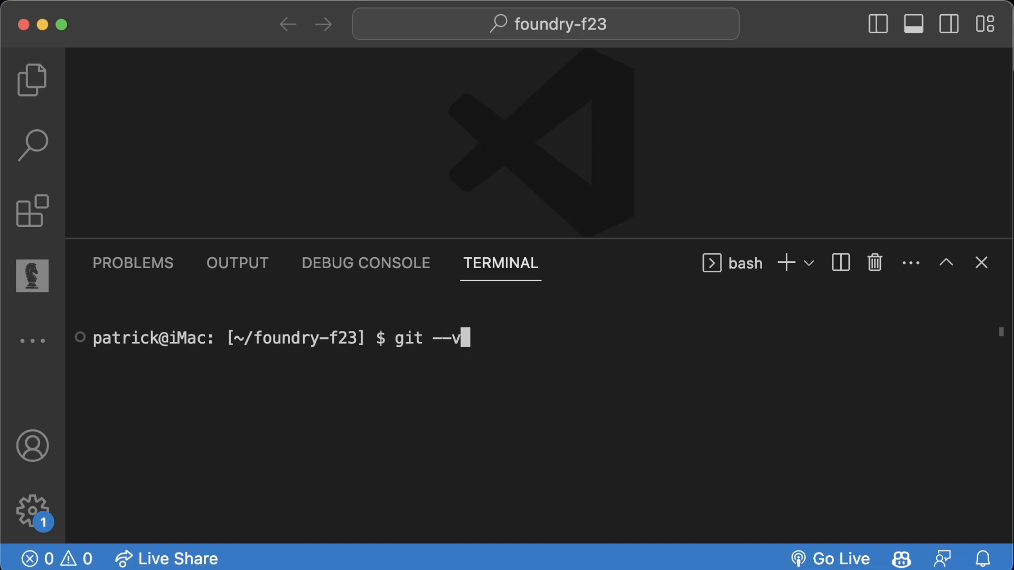
{"action": "type", "text": "forge --version"}
{"action": "type", "text": "cast"}
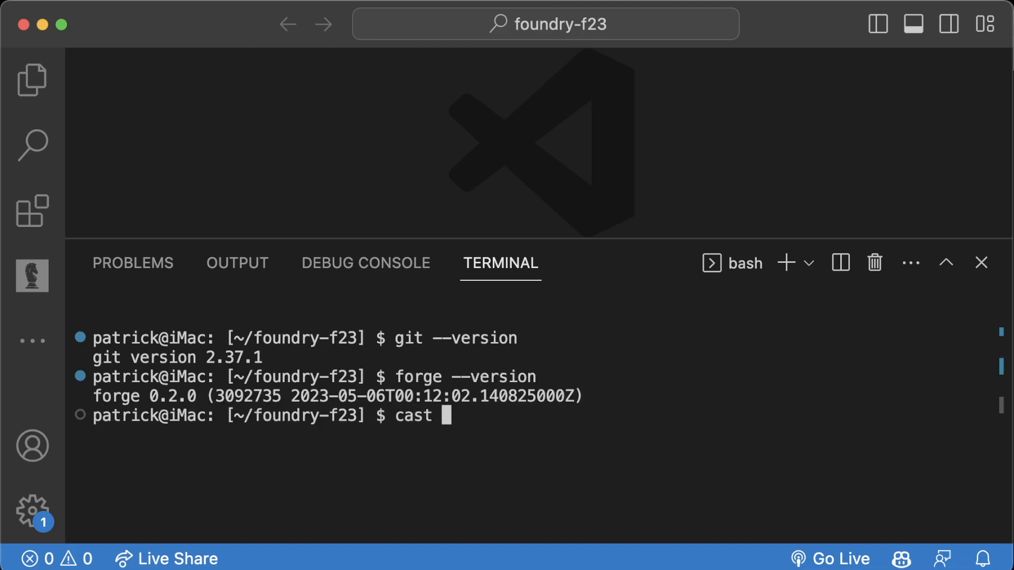
{"action": "type", "text": "--versionm"}
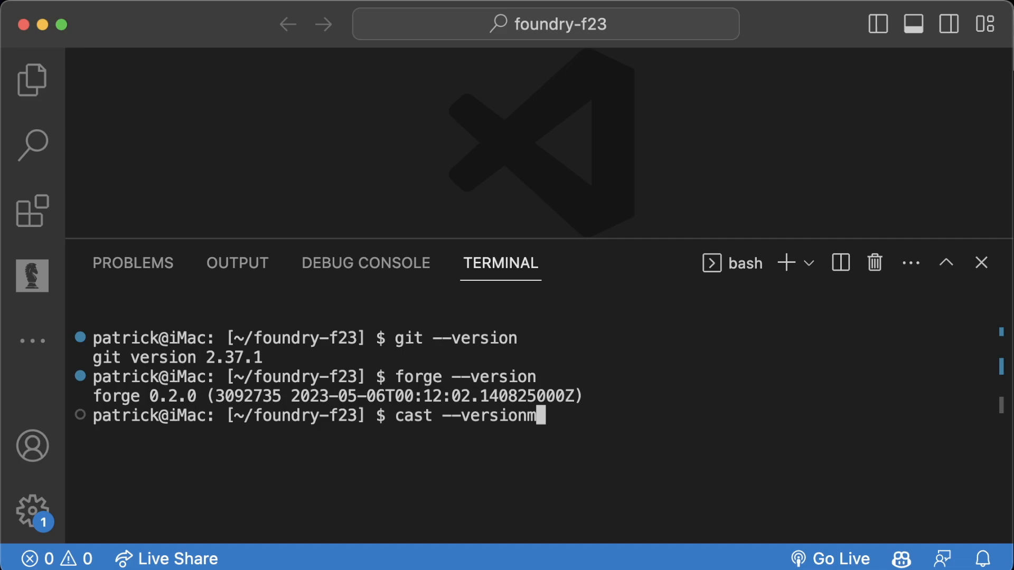
{"action": "key", "text": "Return"}
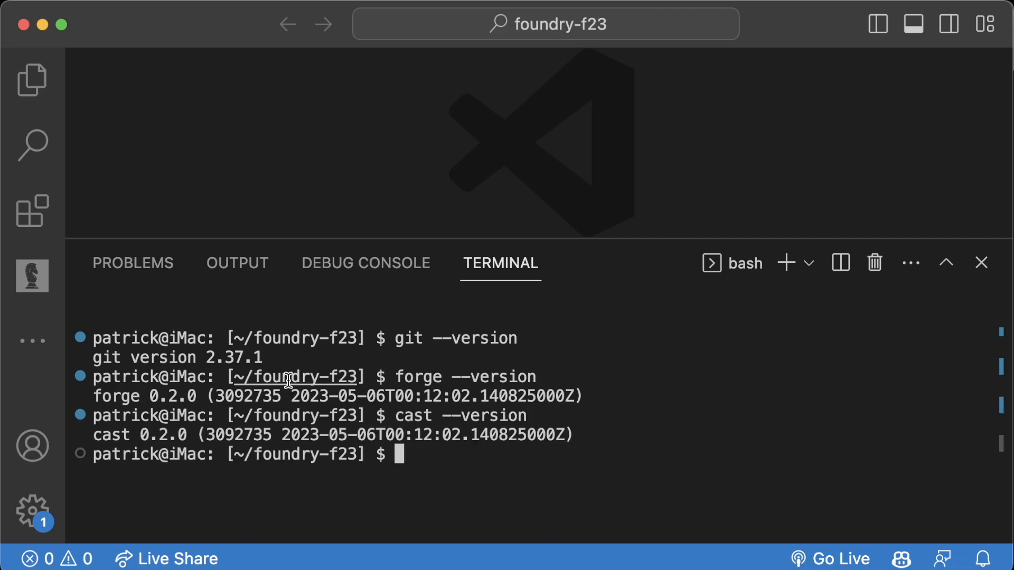
Show the installed anvil and chisel versions with --version.
{"action": "type", "text": "anvil -"}
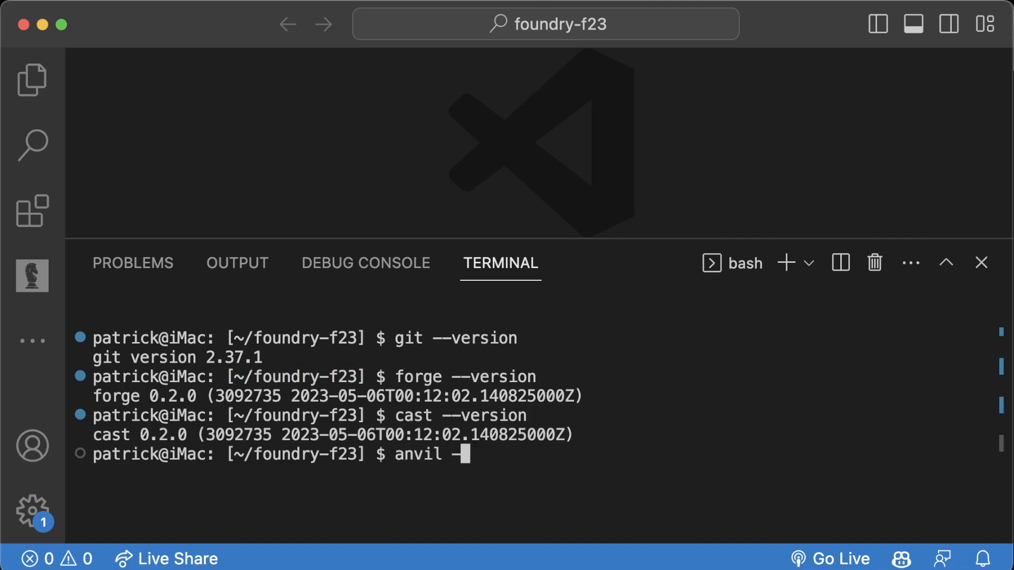
{"action": "key", "text": "Return"}
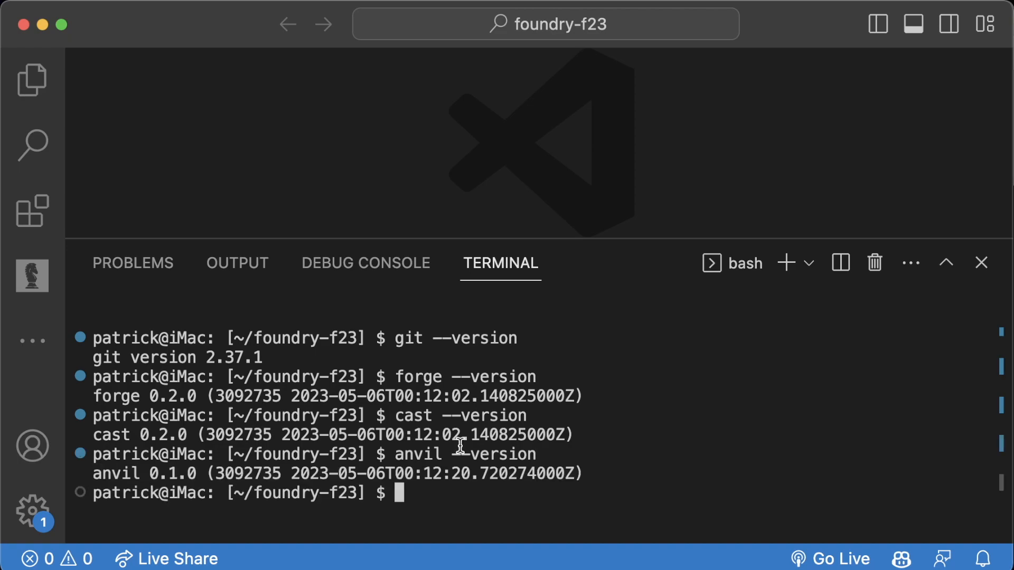
{"action": "type", "text": "chisel --verion"}
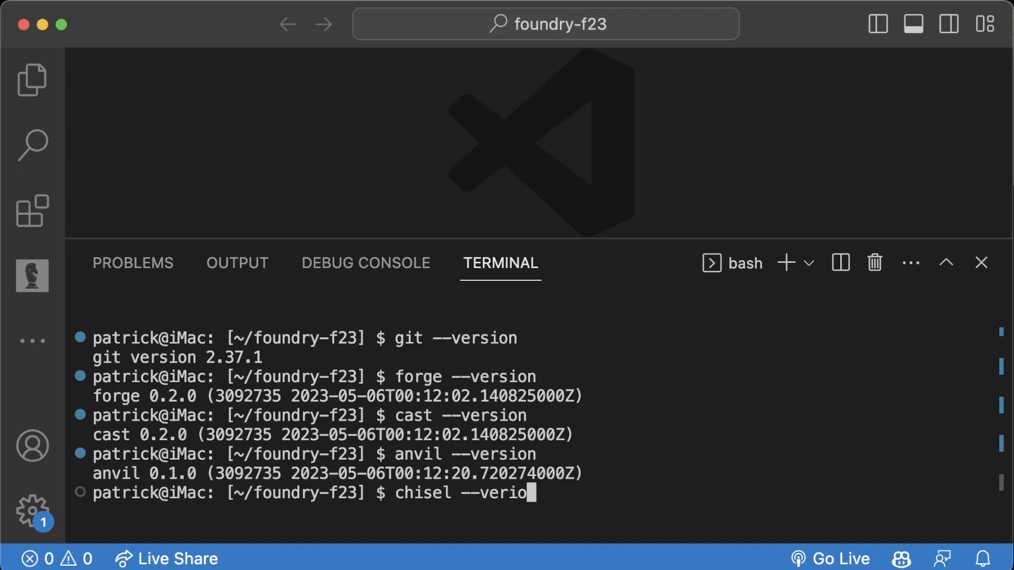
{"action": "key", "text": "Return"}
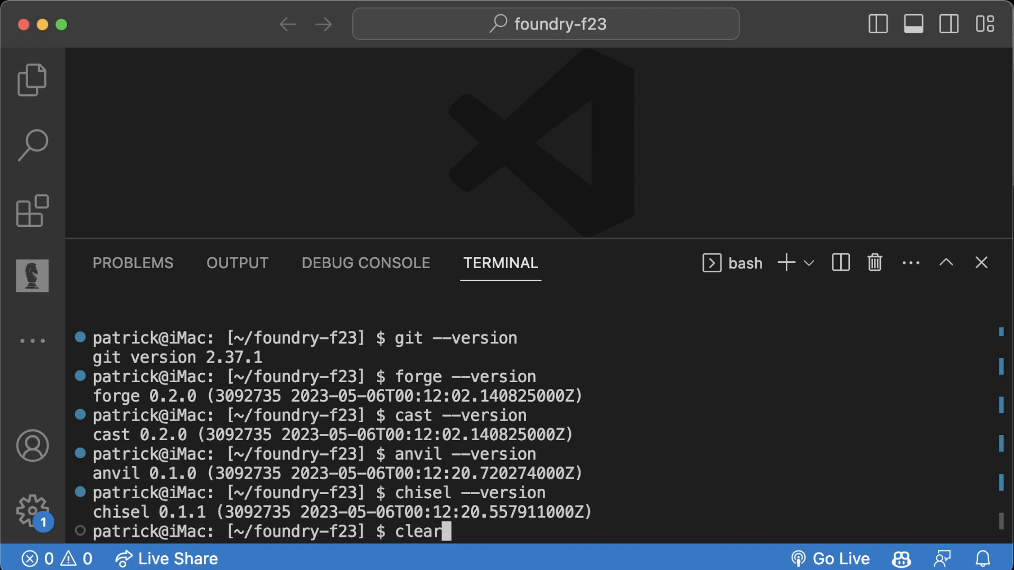